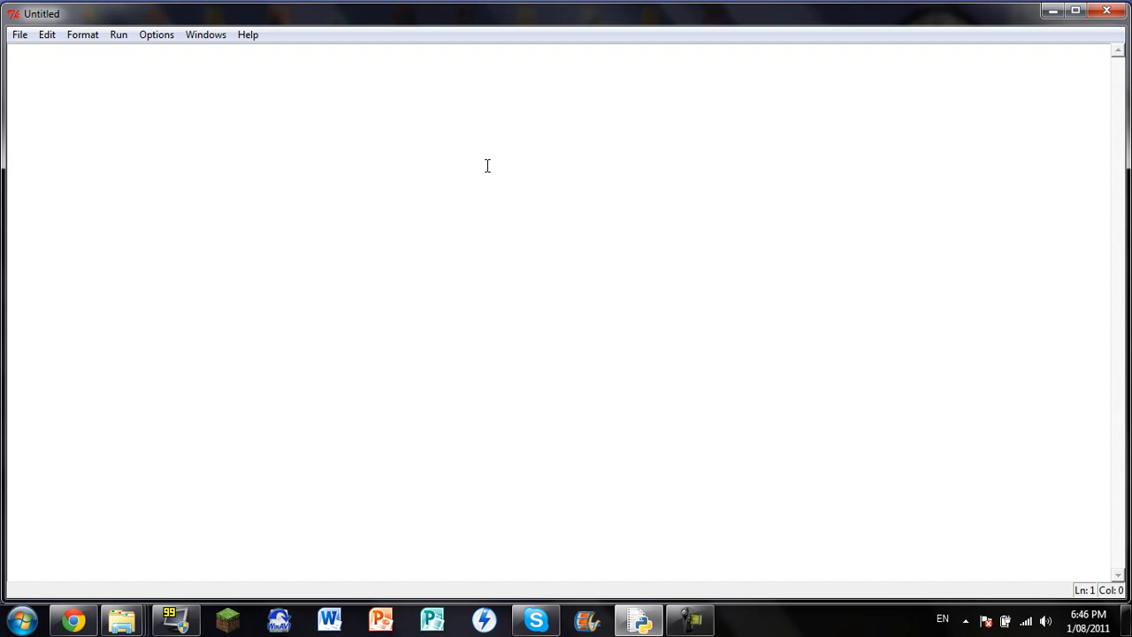
Write the first line w = int(raw_input('Enter Celsius')) to read the value as an integer.
type("w")
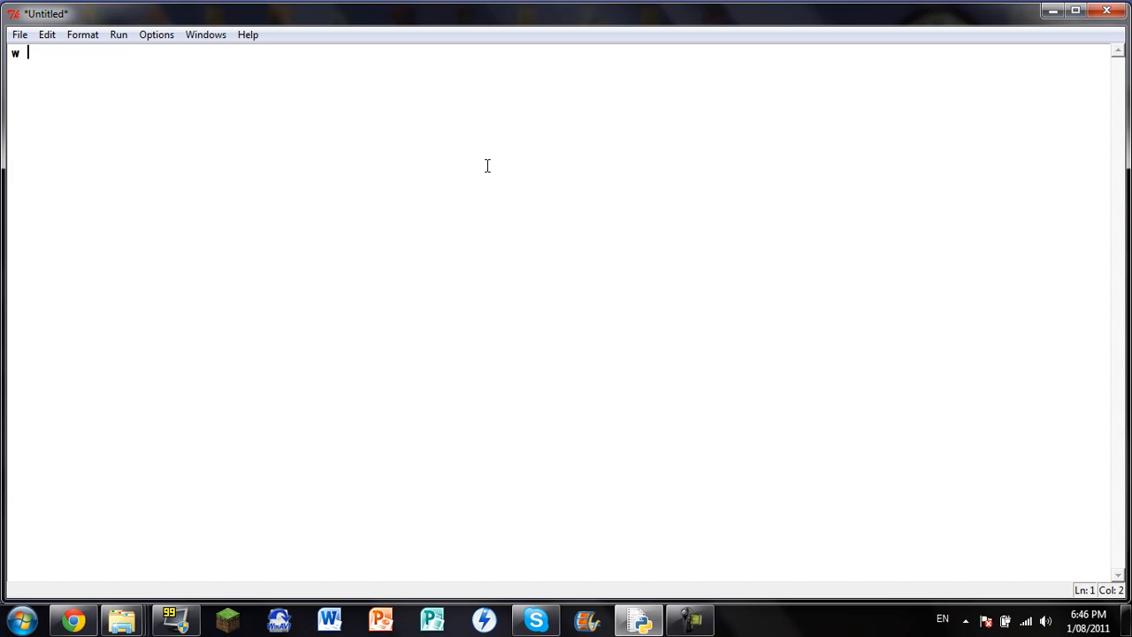
type("=")
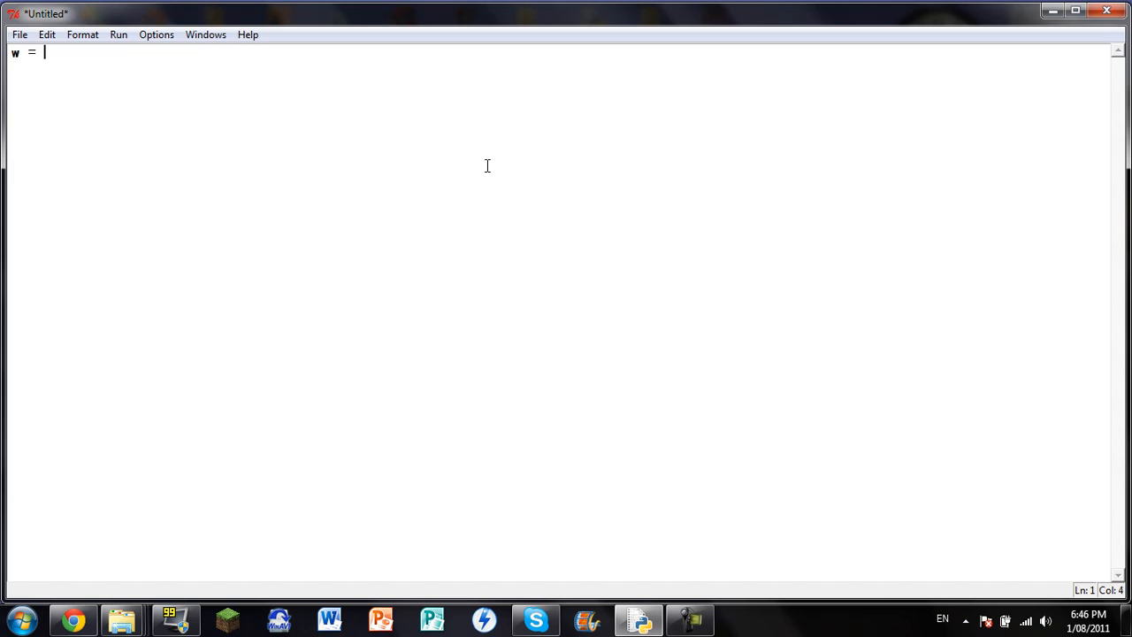
type("in")
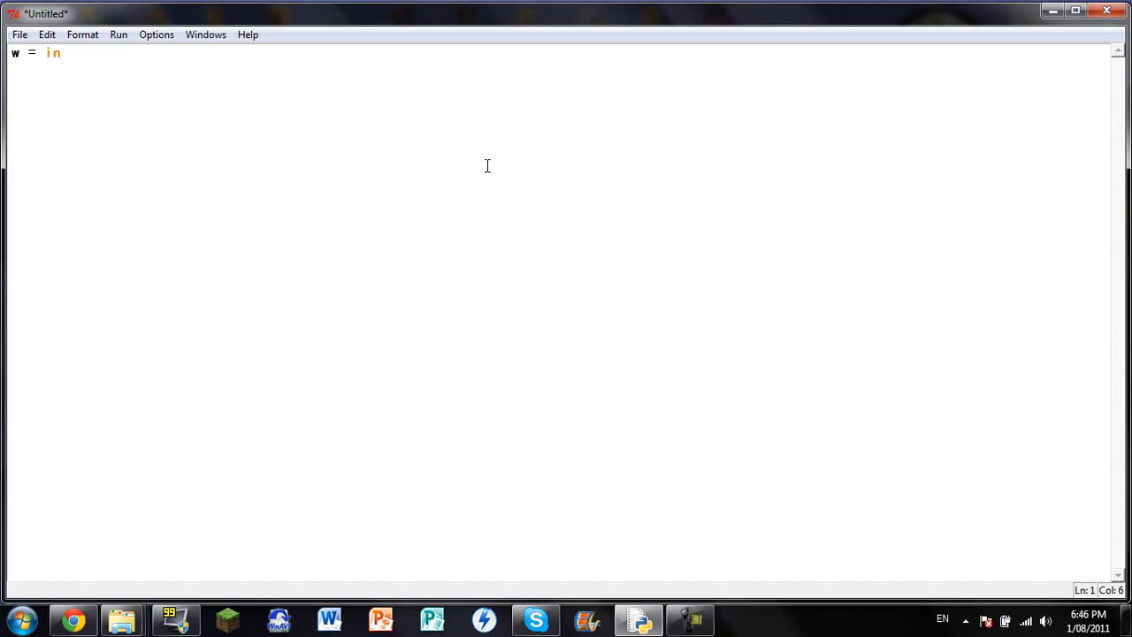
type("t")
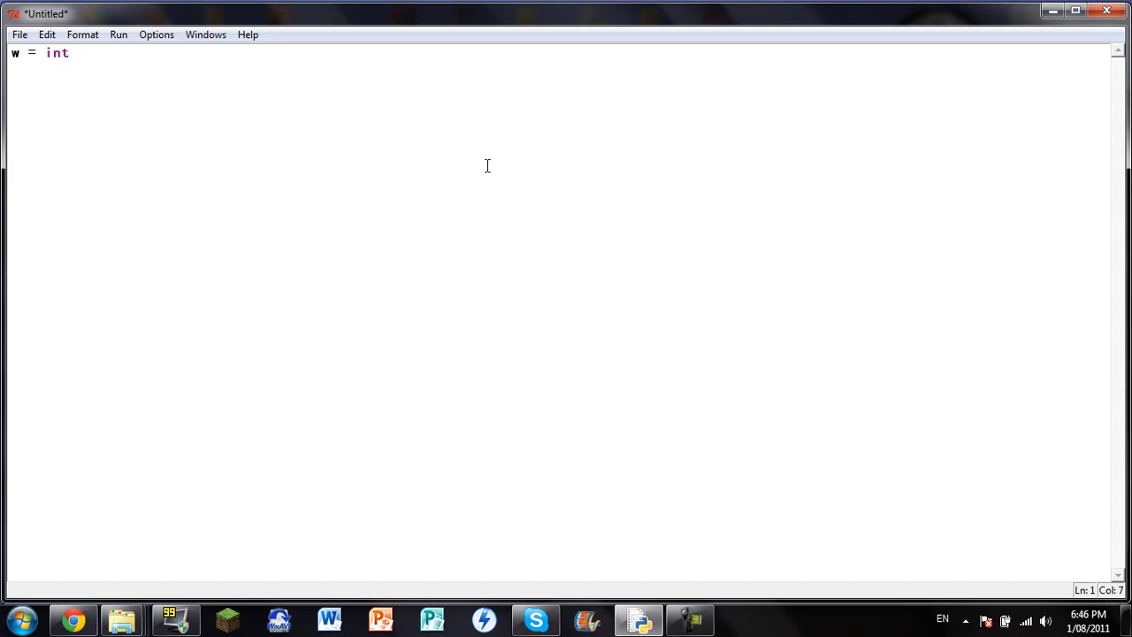
type("())")
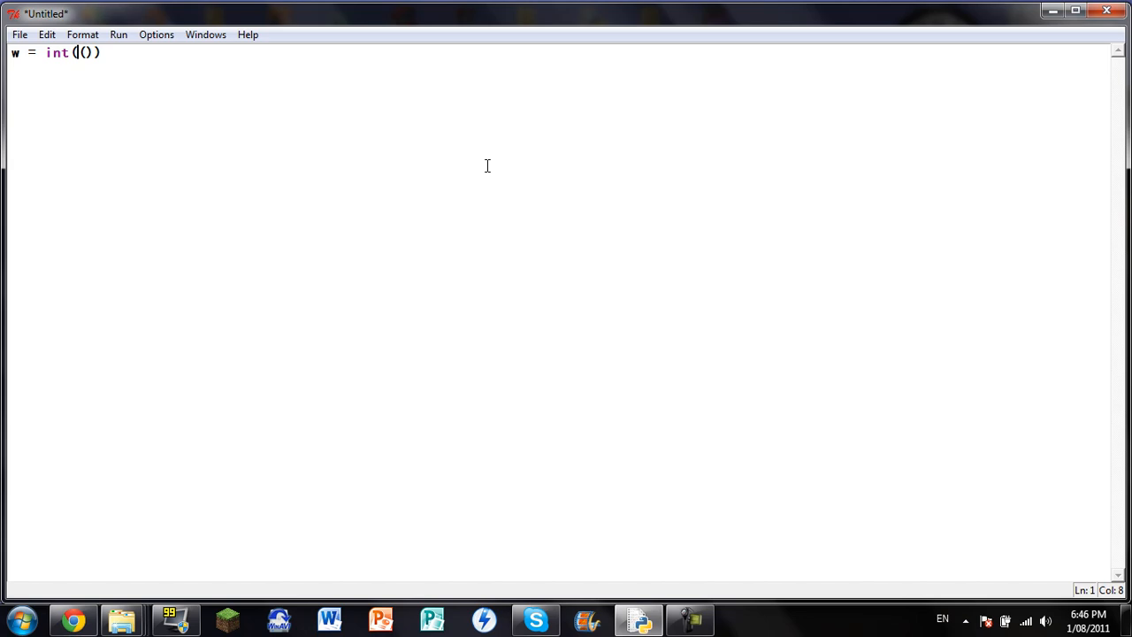
type("ra")
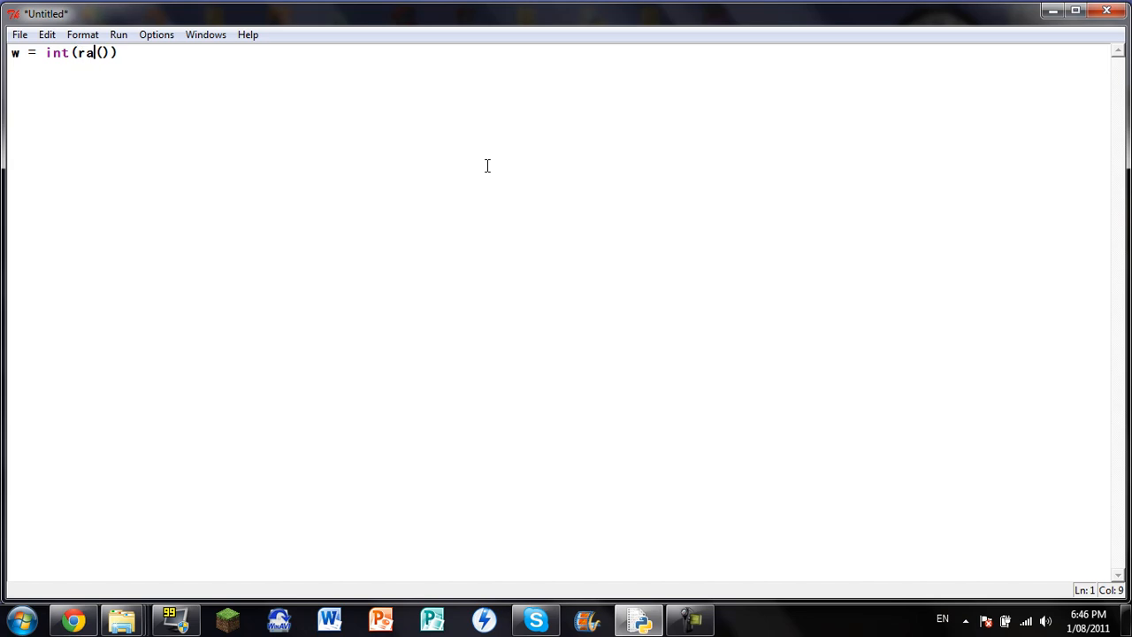
type("w_i")
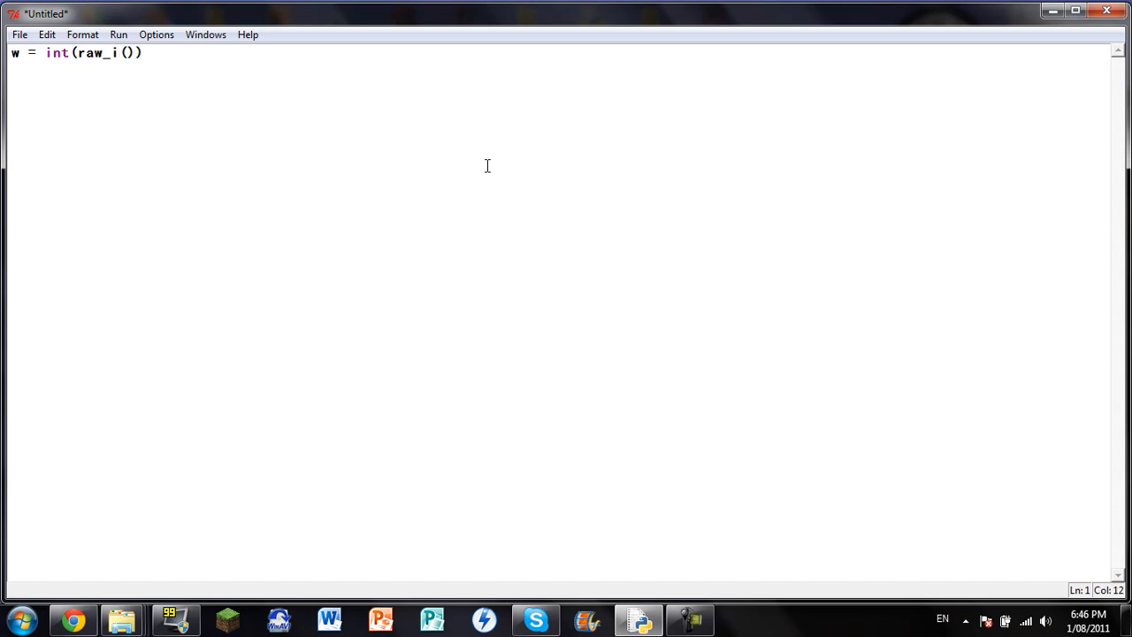
type("nput")
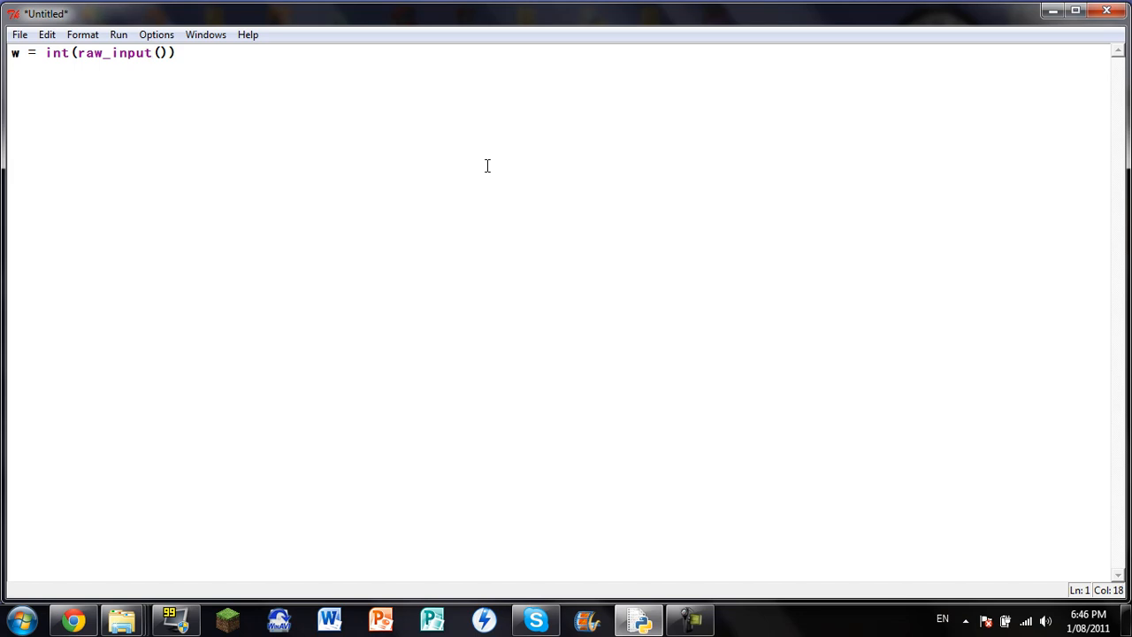
type("''")
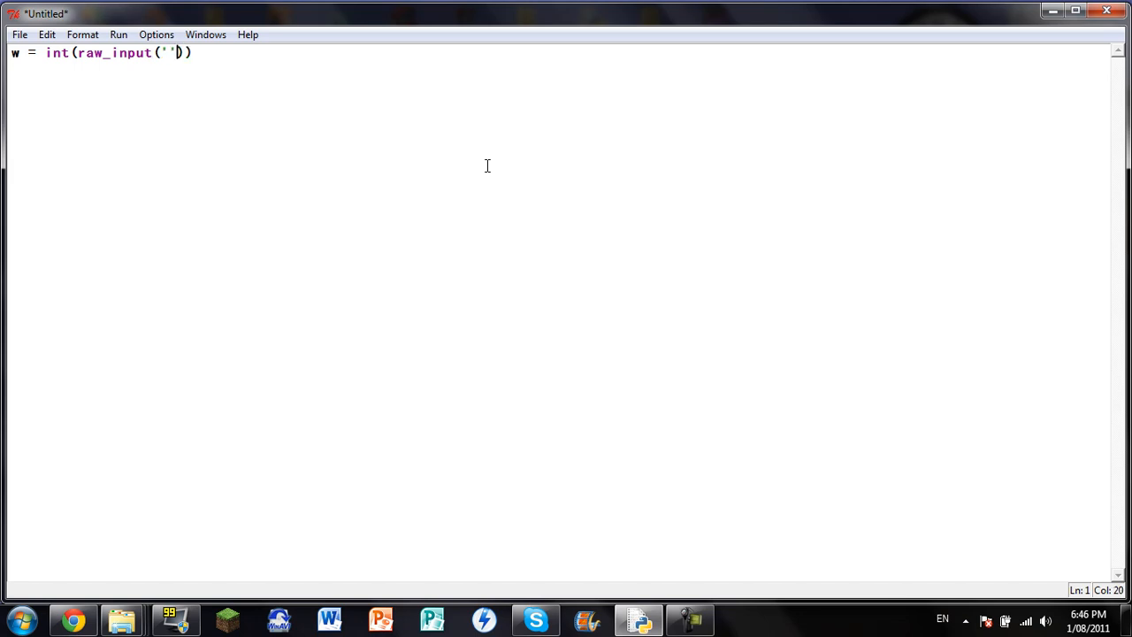
key("backspace")
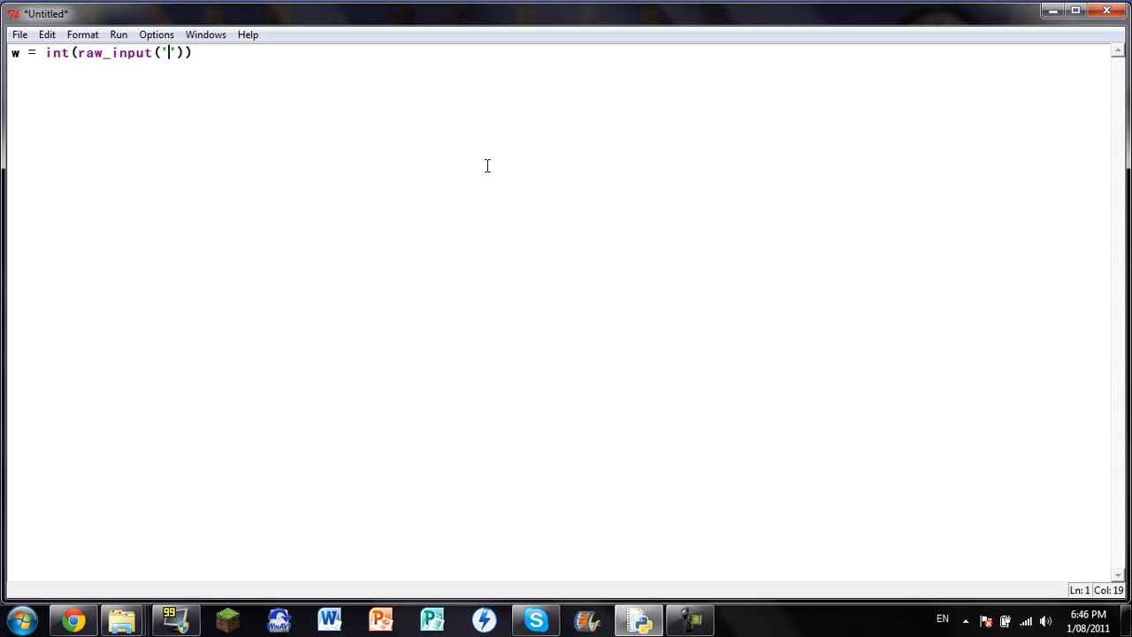
type("Enter")
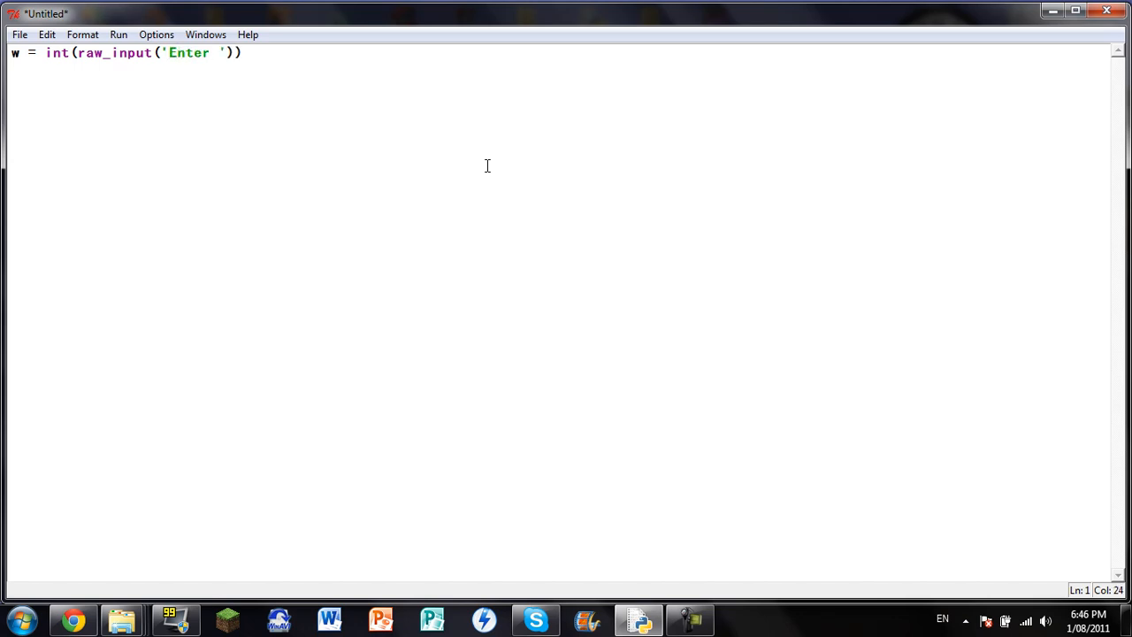
type("Cel")
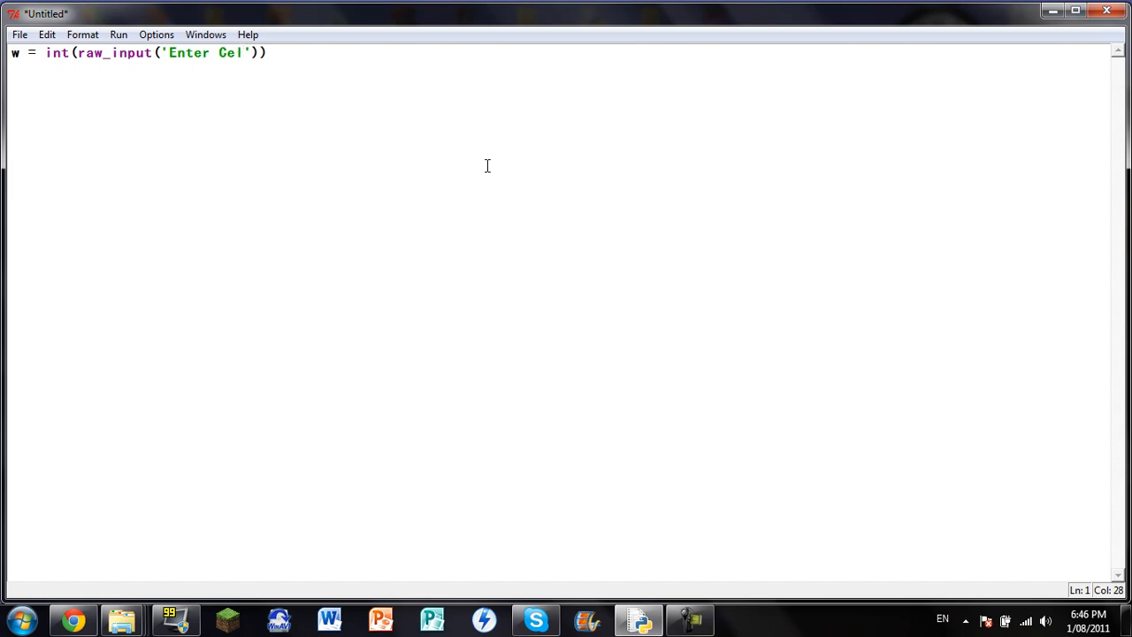
type("sius")
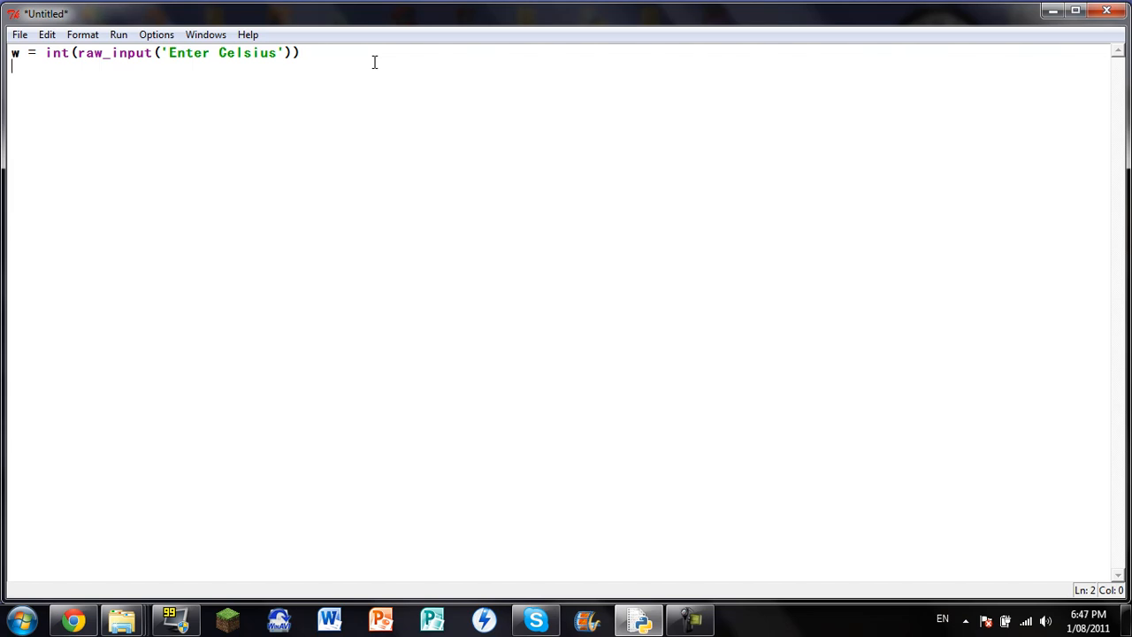
Add the lines r = 273 and t = r + w below the input line.
type("r =")
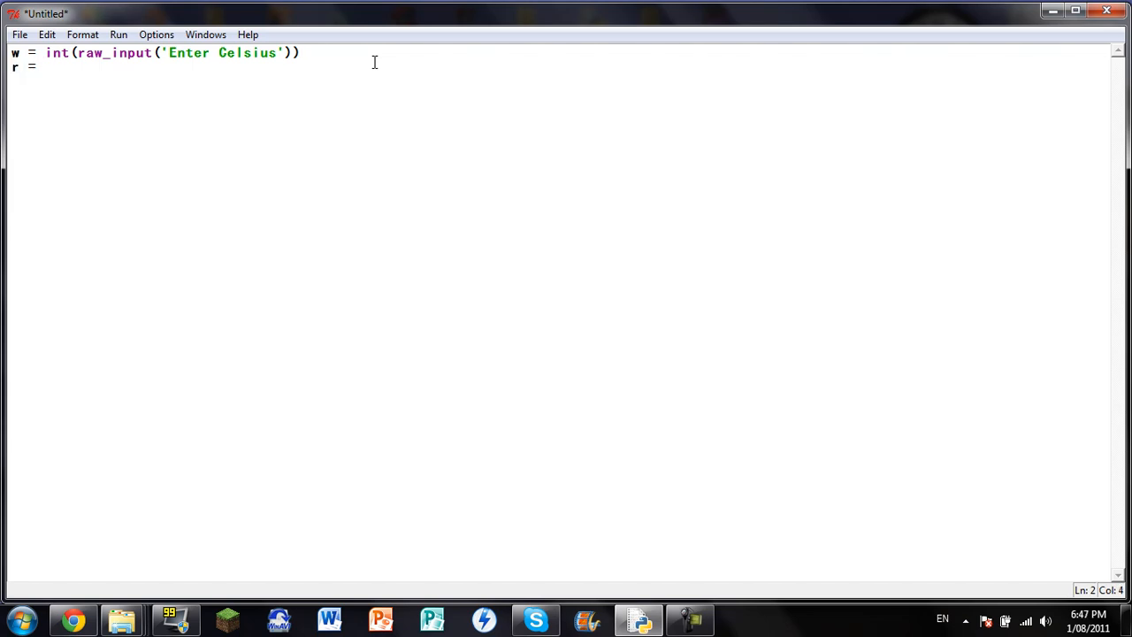
type("2")
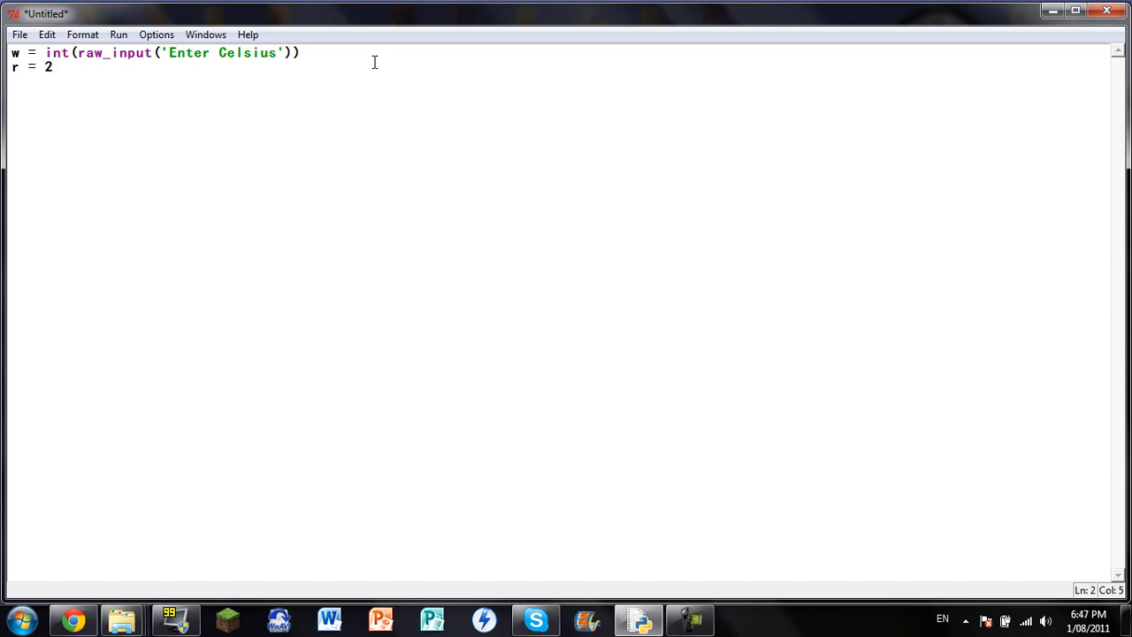
type("73")
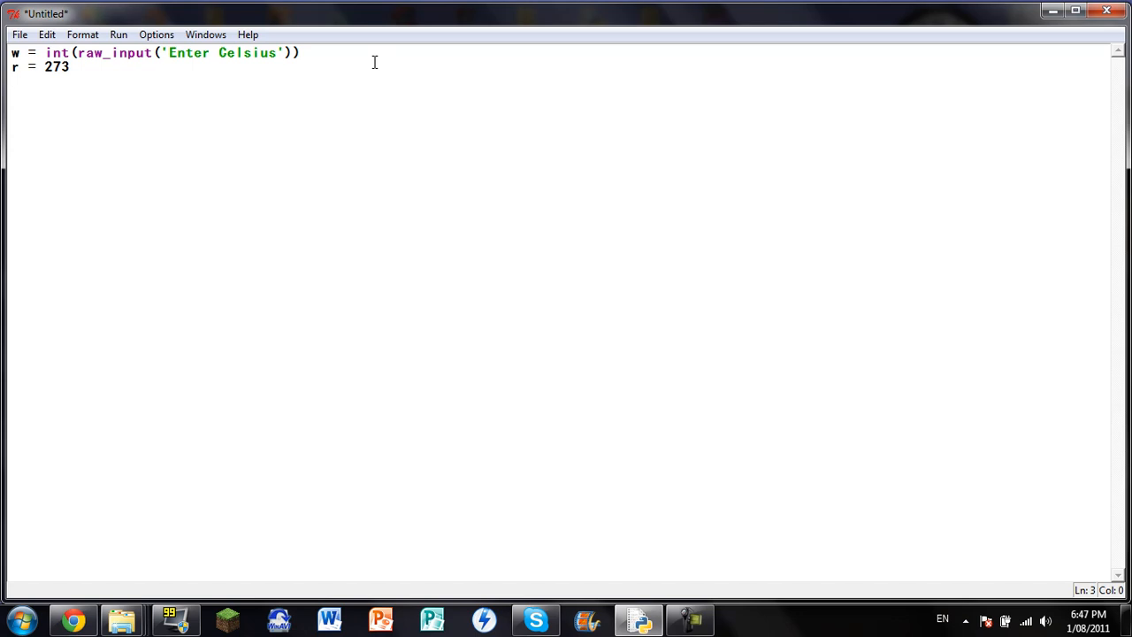
type("t")
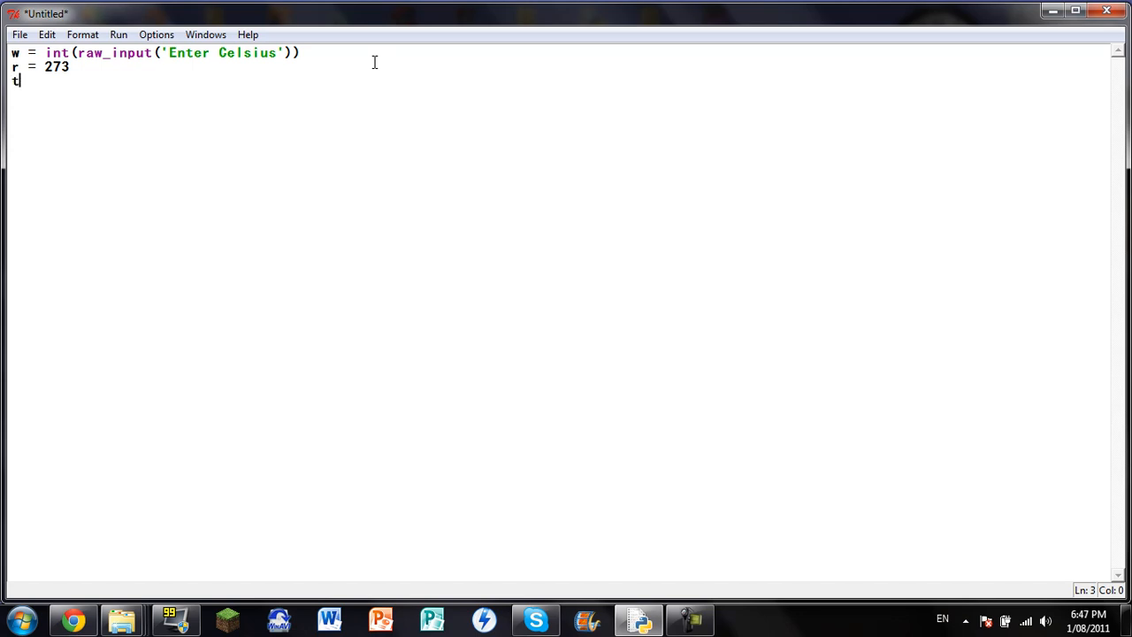
type("=")
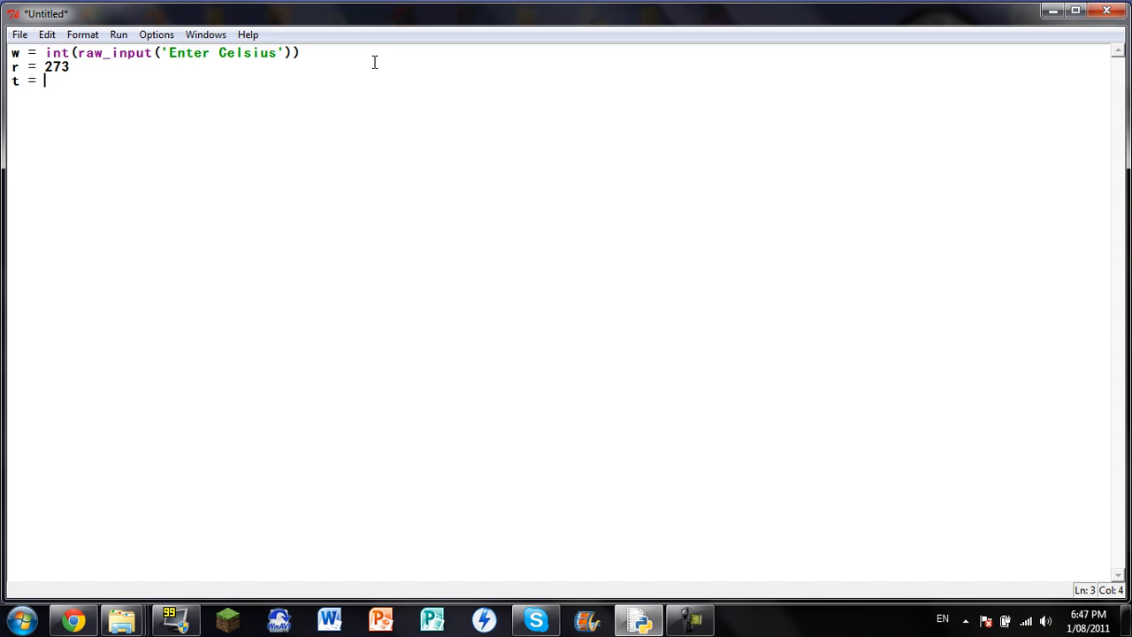
type("r")
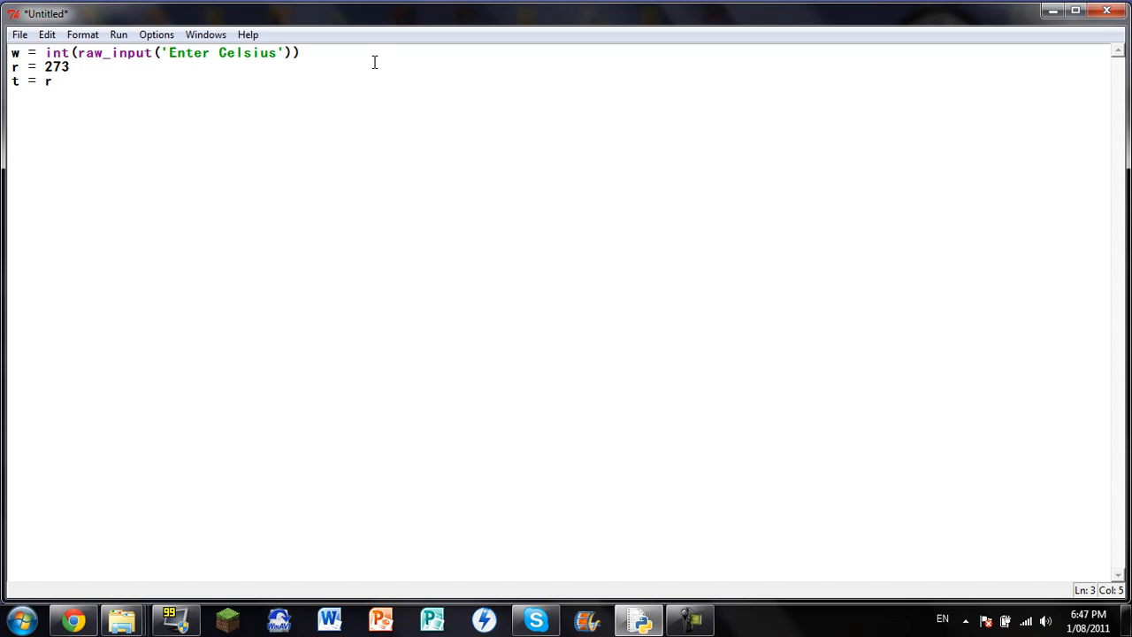
type("+")
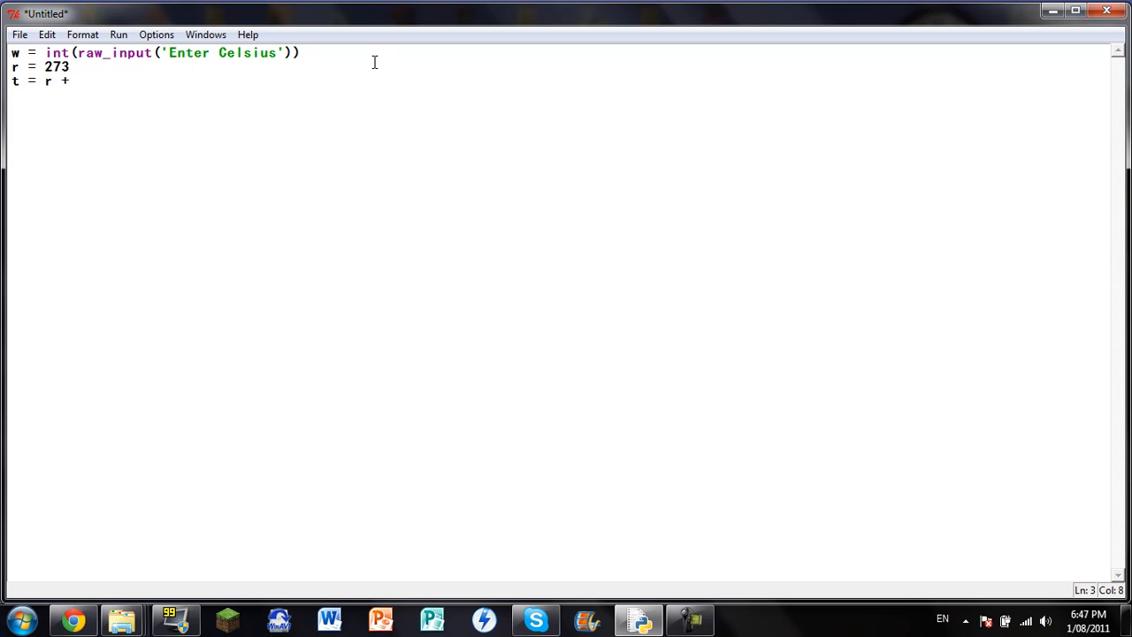
type("w")
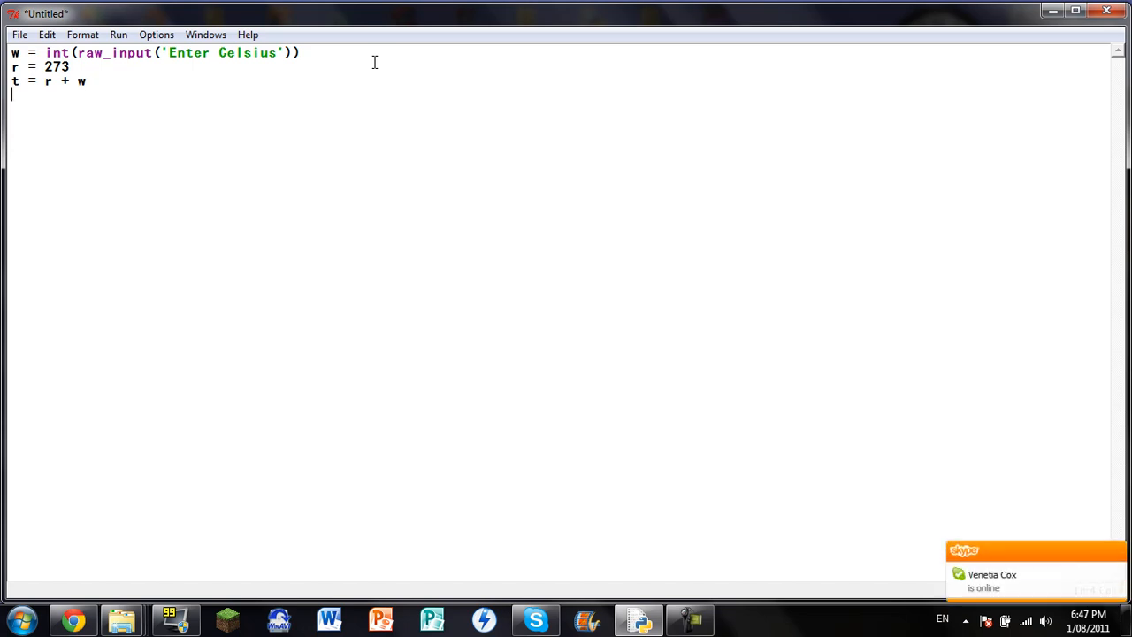
Write the output line print '=', t, 'Kelvin' to show the converted value.
type("print")
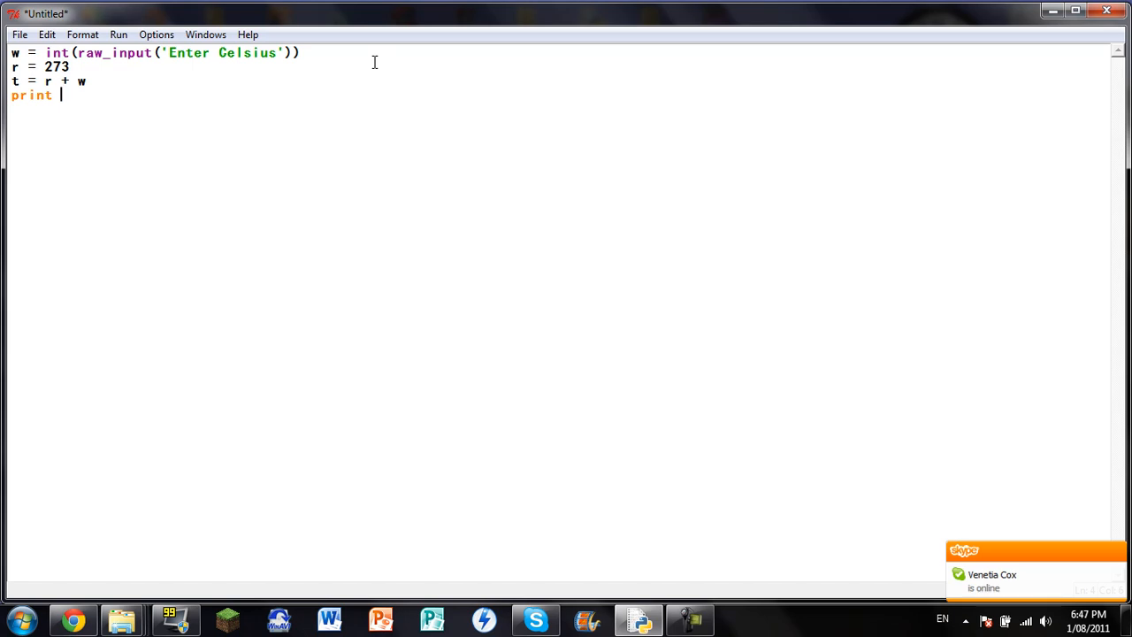
type("'")
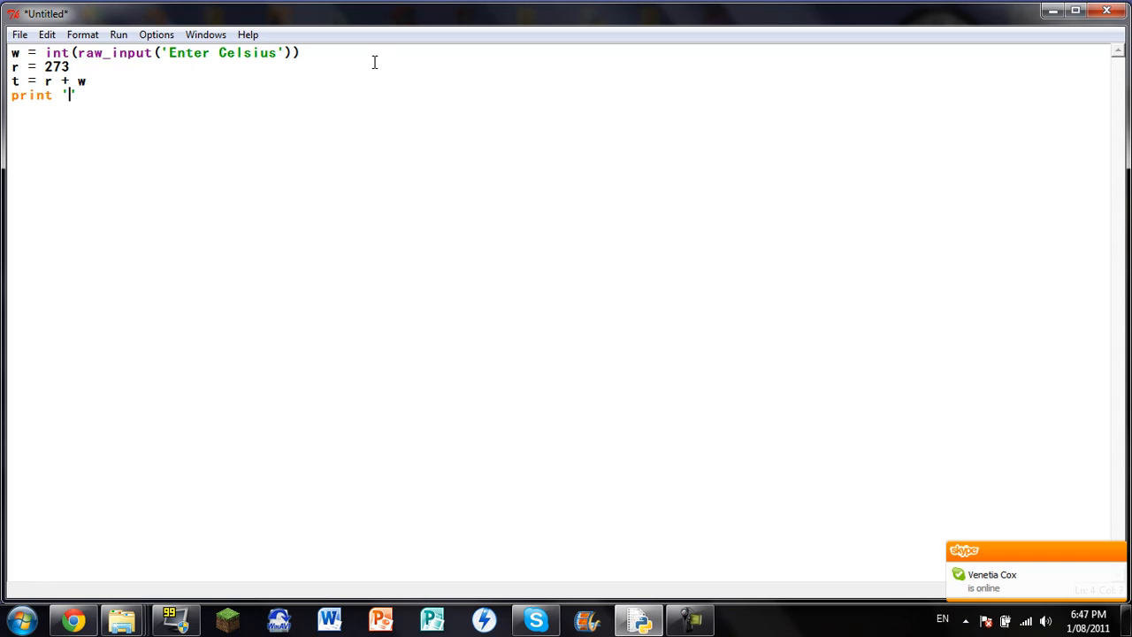
type("=',")
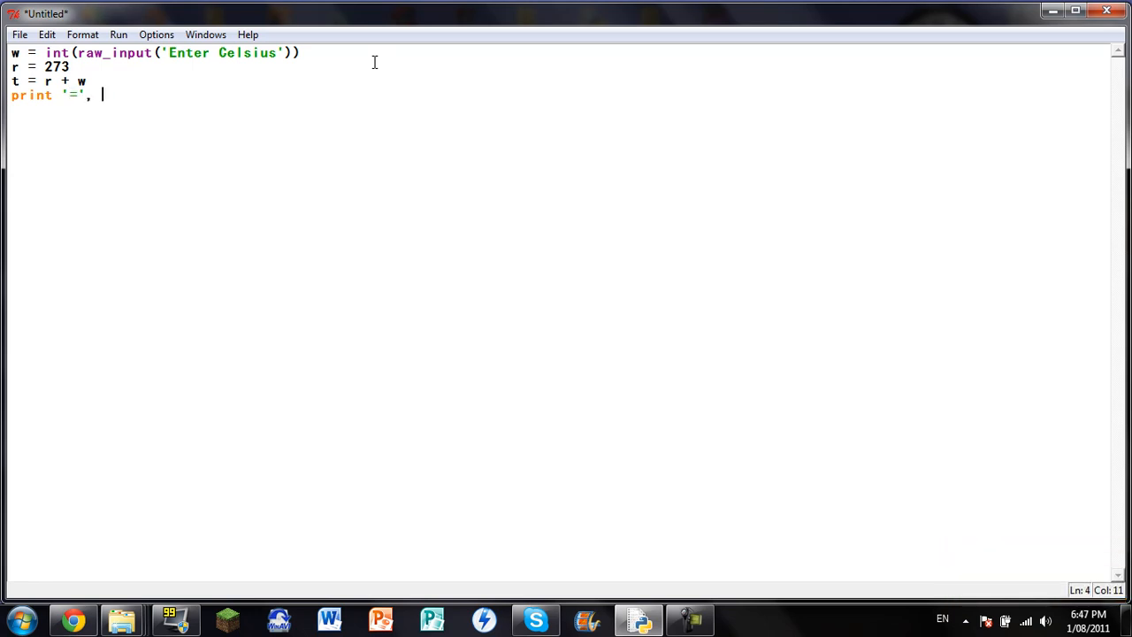
type("t, '")
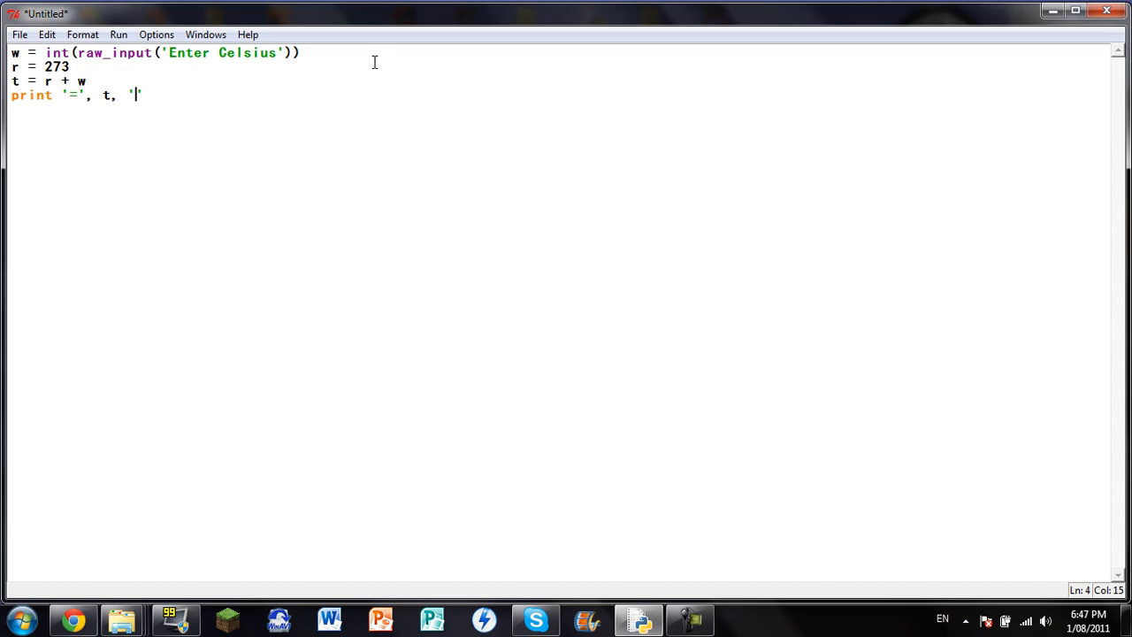
type("Kel")
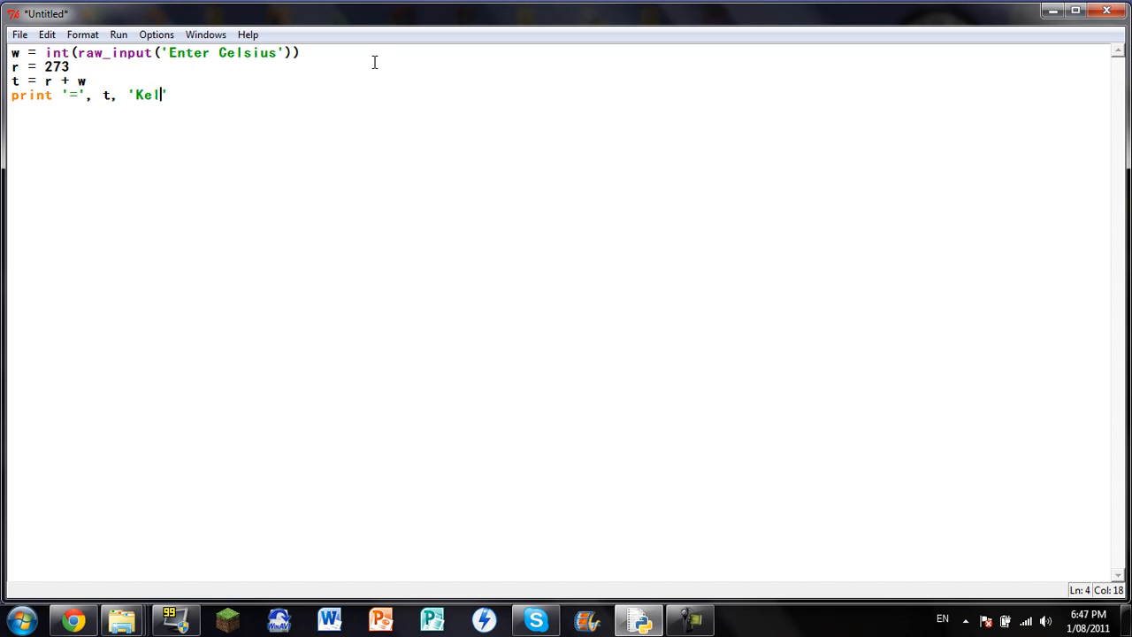
type("in")
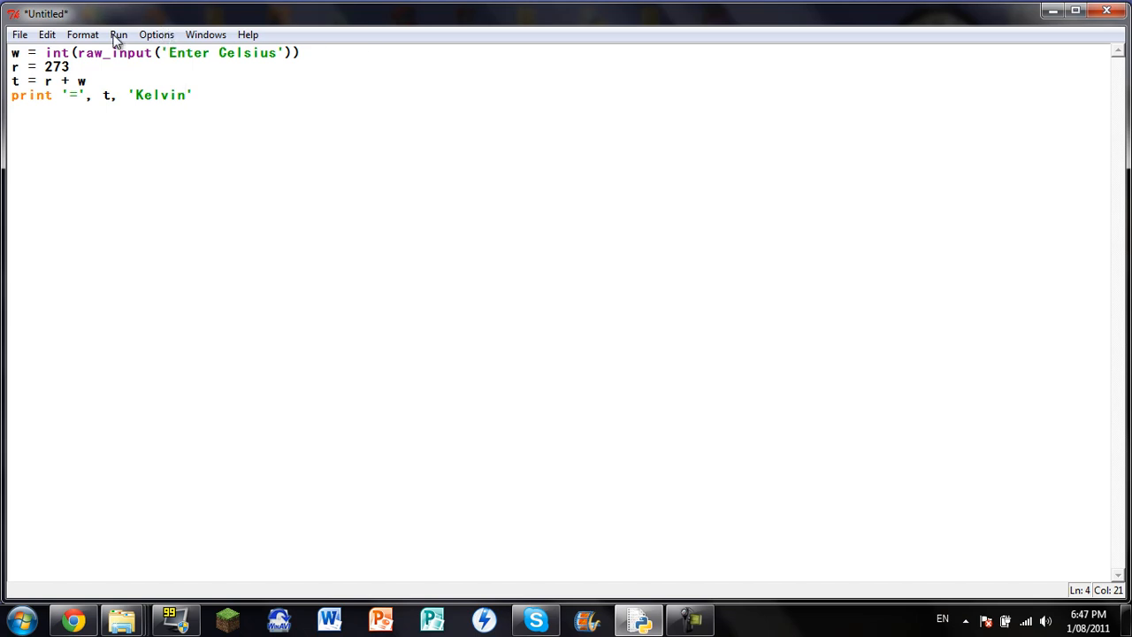
Run the module, saving the untitled script as y.py in Documents when prompted.
left_click(119, 35)
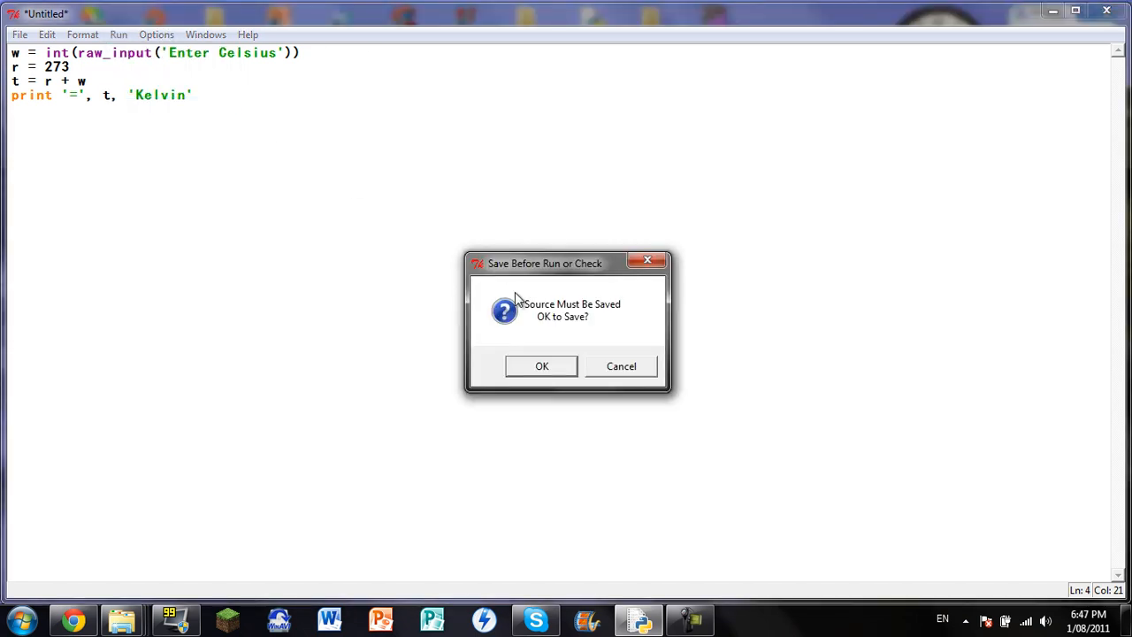
left_click(541, 366)
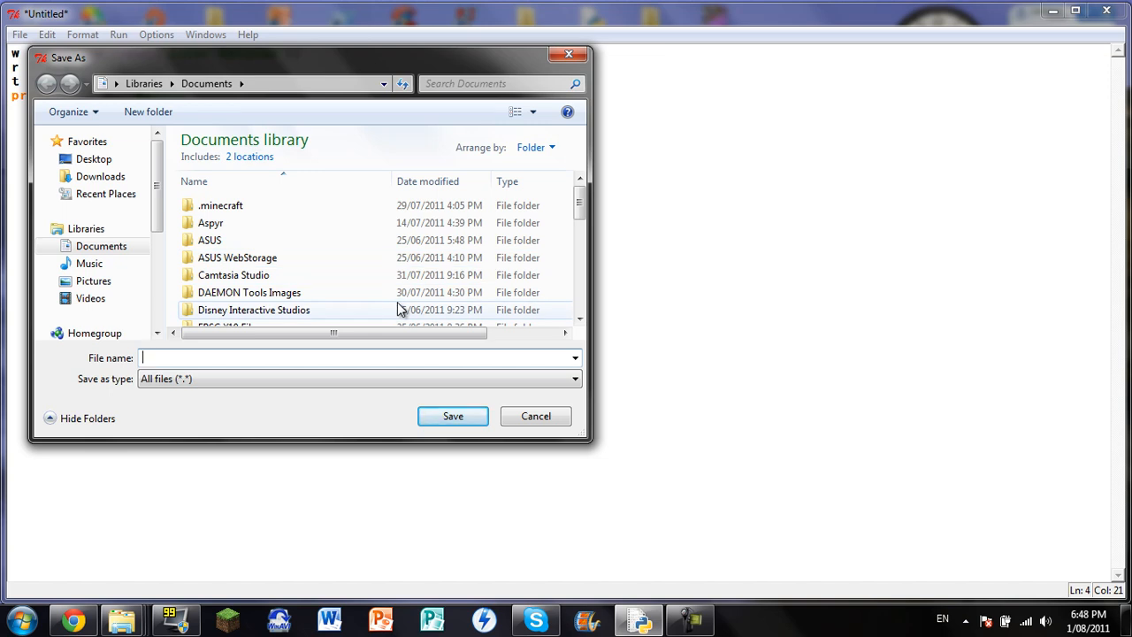
type("y.py")
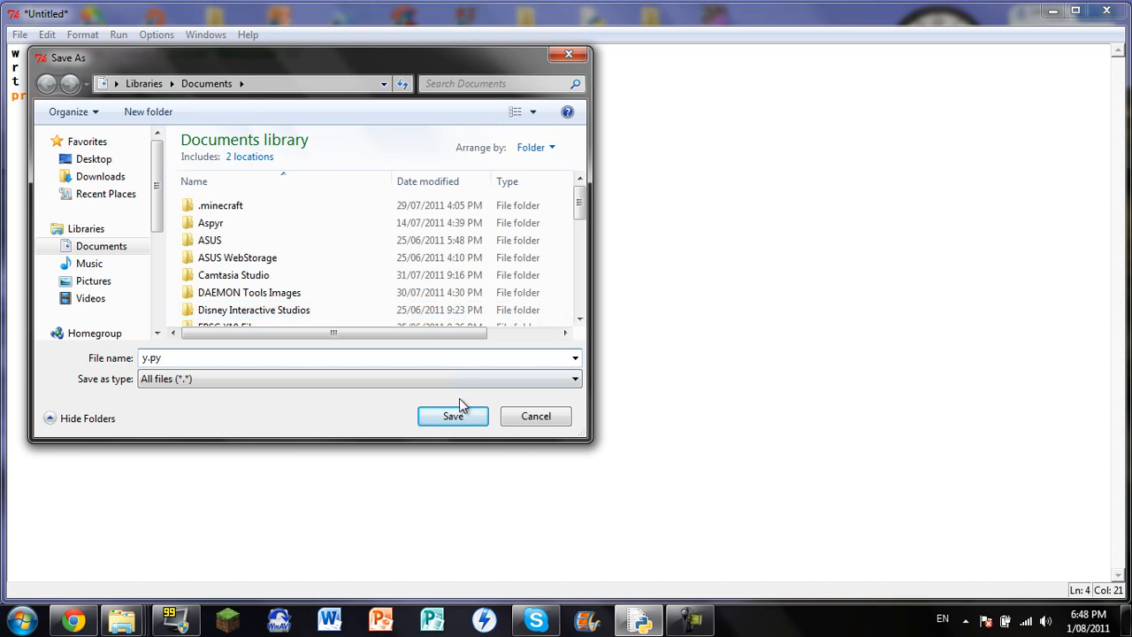
left_click(453, 416)
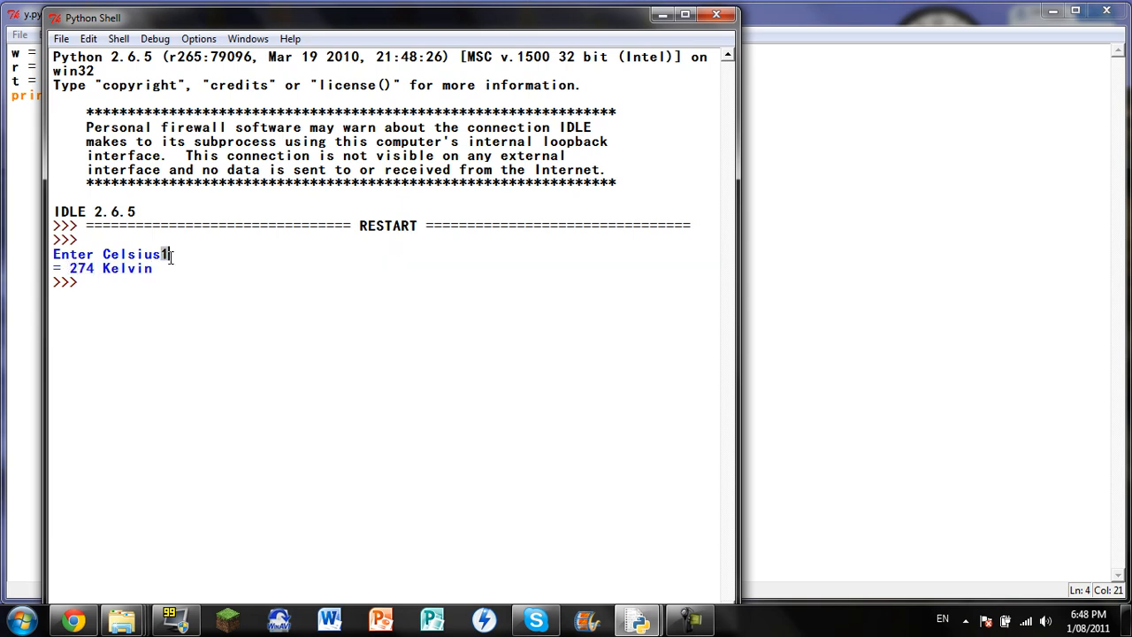
mouse_move(155, 257)
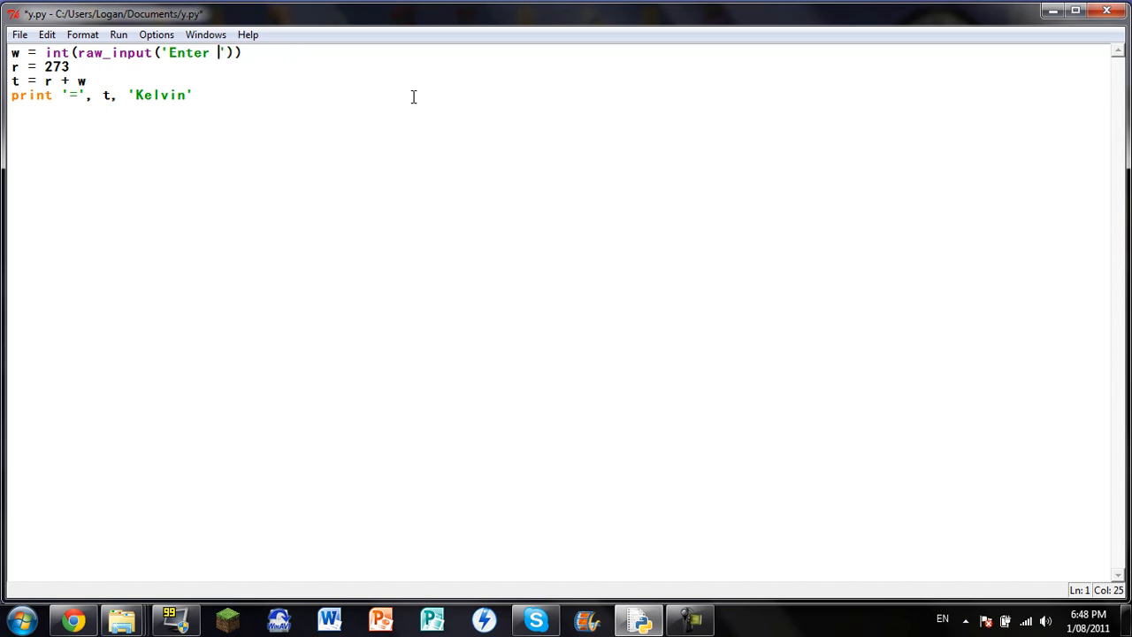
Change the prompt to 'Enter Kelvin', the formula to t = r - w, and the label to 'Celsius'.
type("Kelvin")
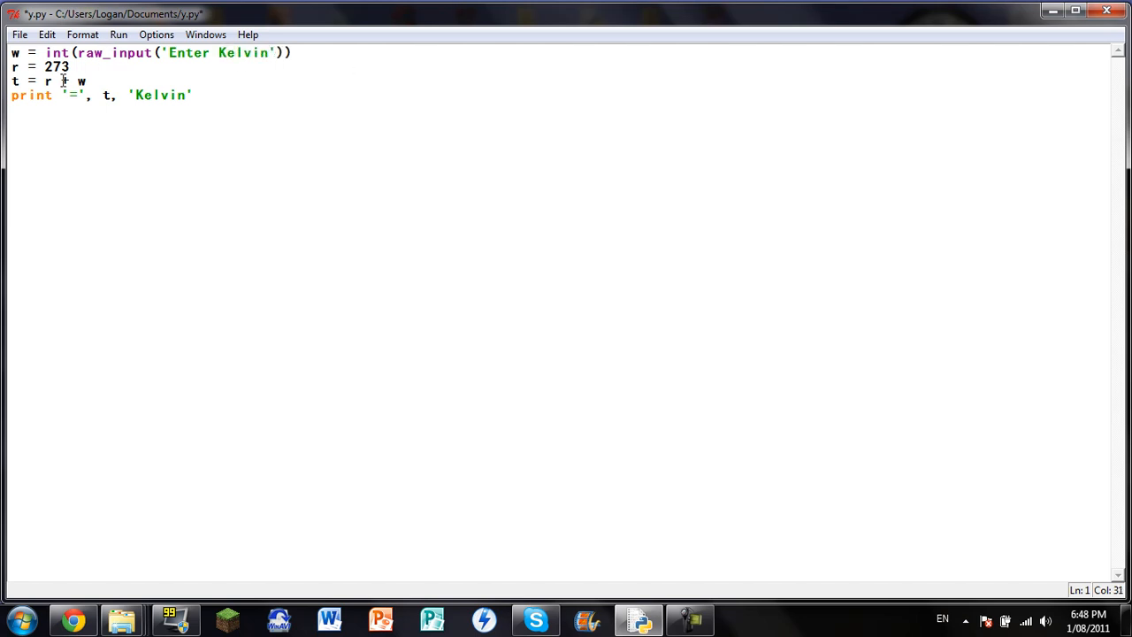
left_click(71, 68)
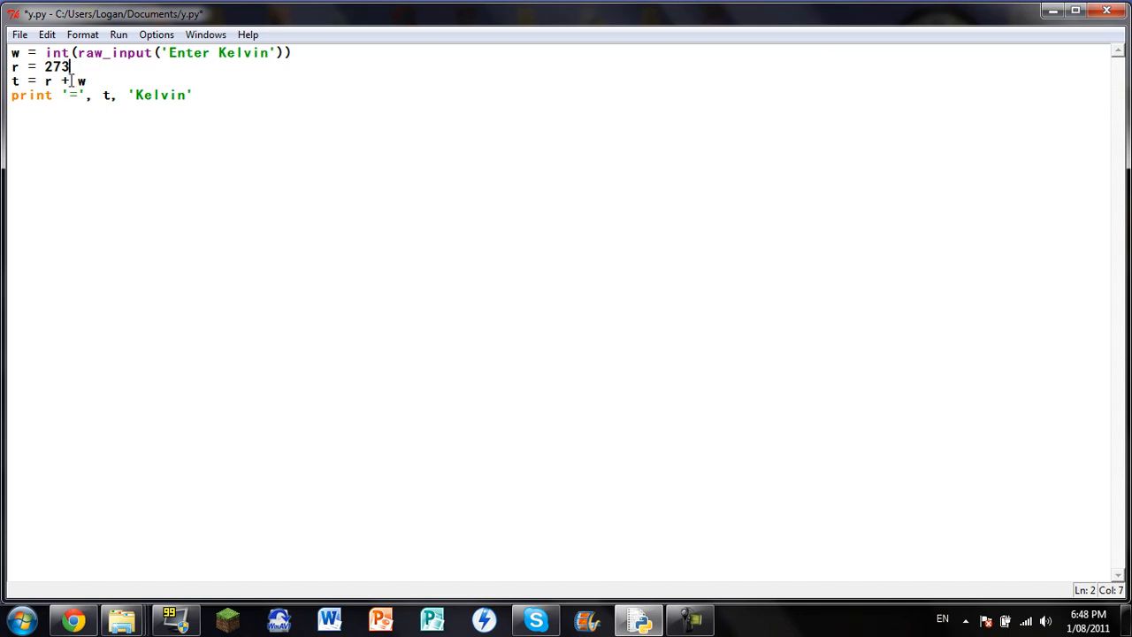
key("Backspace")
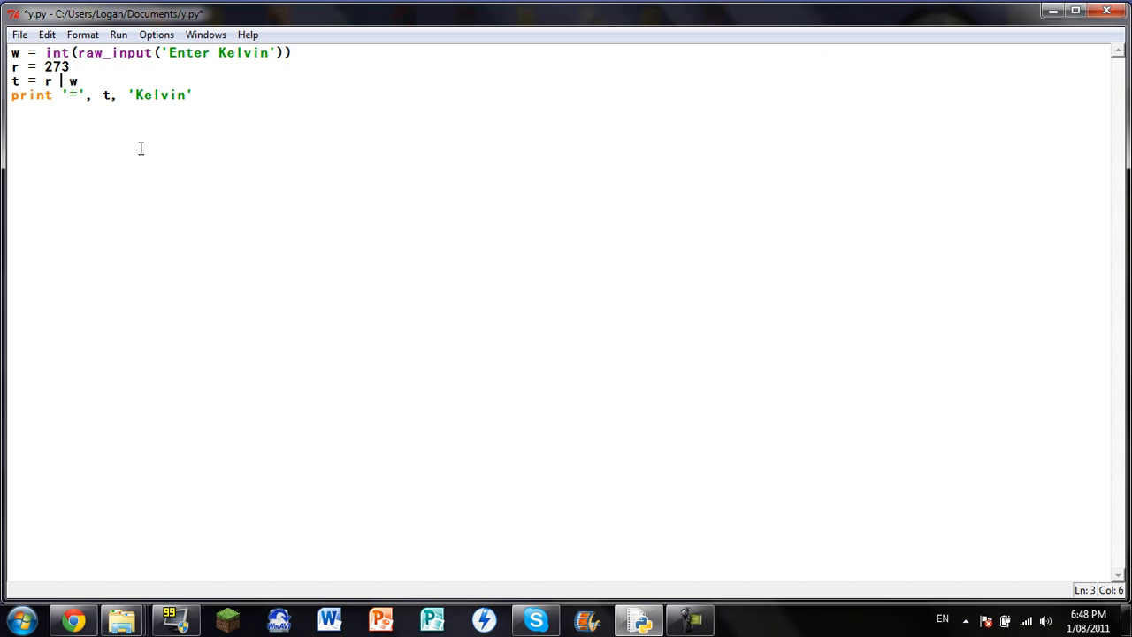
type("-")
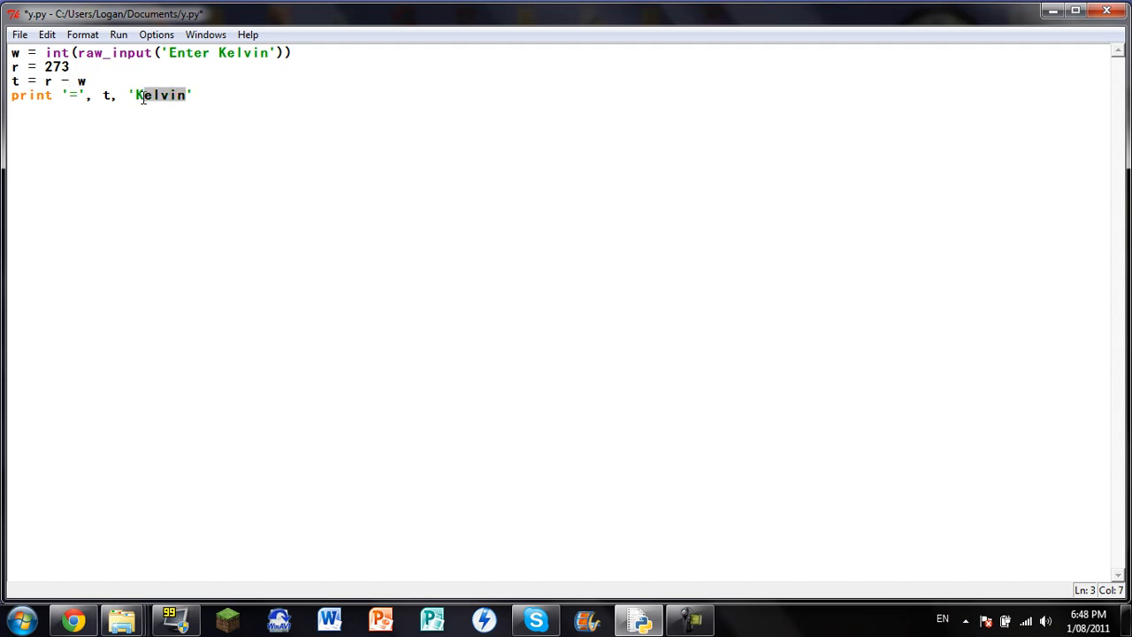
type("Celsiu")
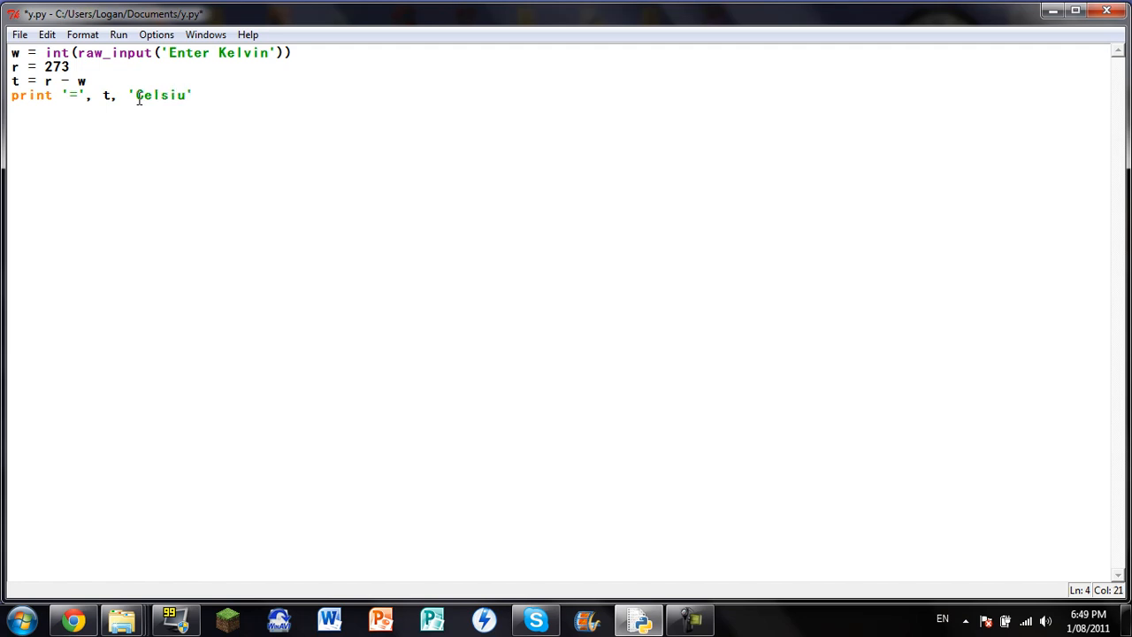
type("s'")
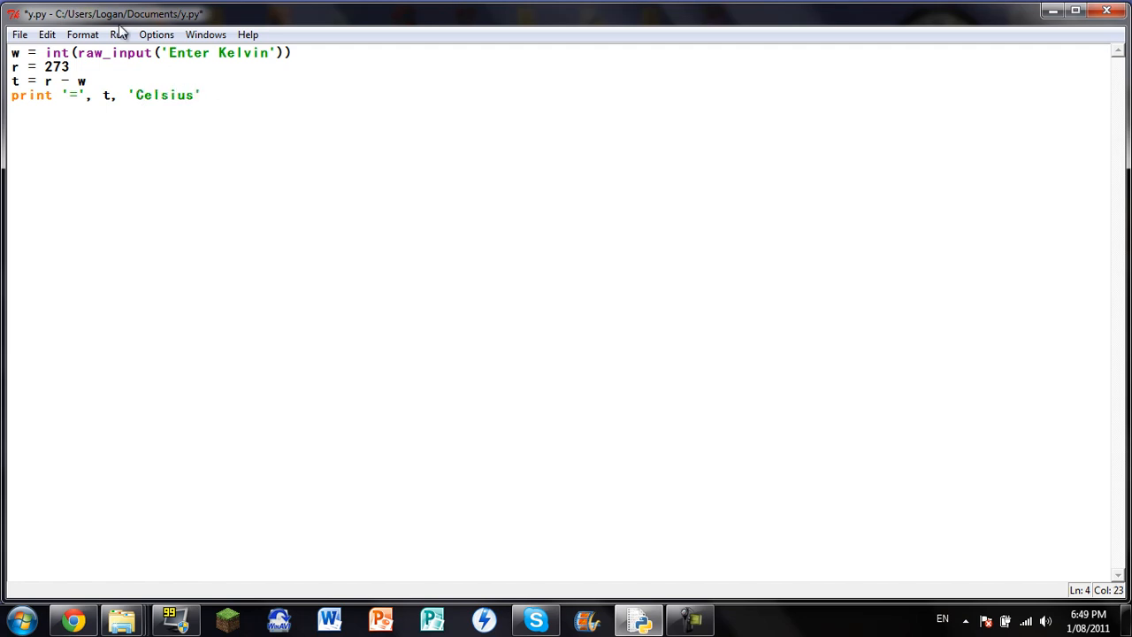
Run the saved Kelvin version and enter 2 at the shell's 'Enter Kelvin' prompt.
left_click(117, 35)
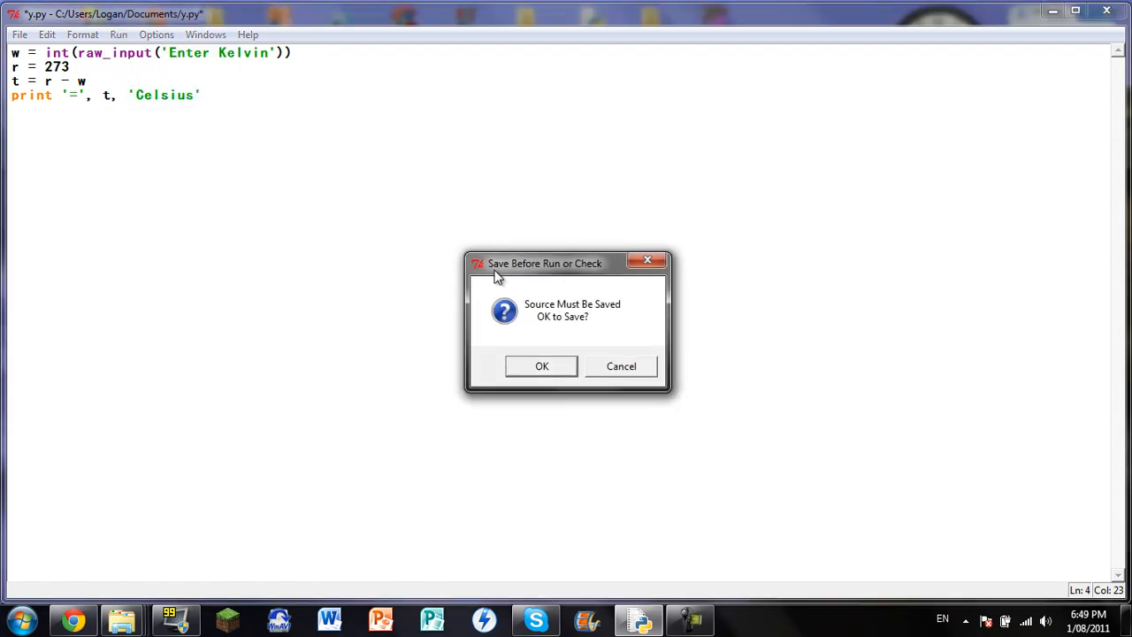
left_click(541, 366)
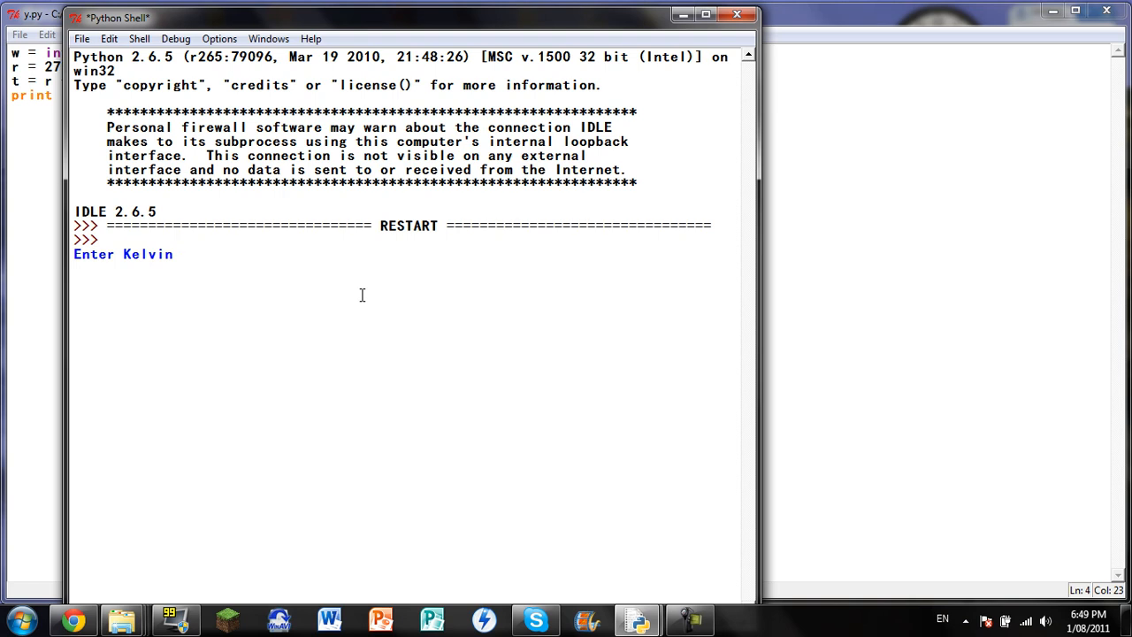
type("2")
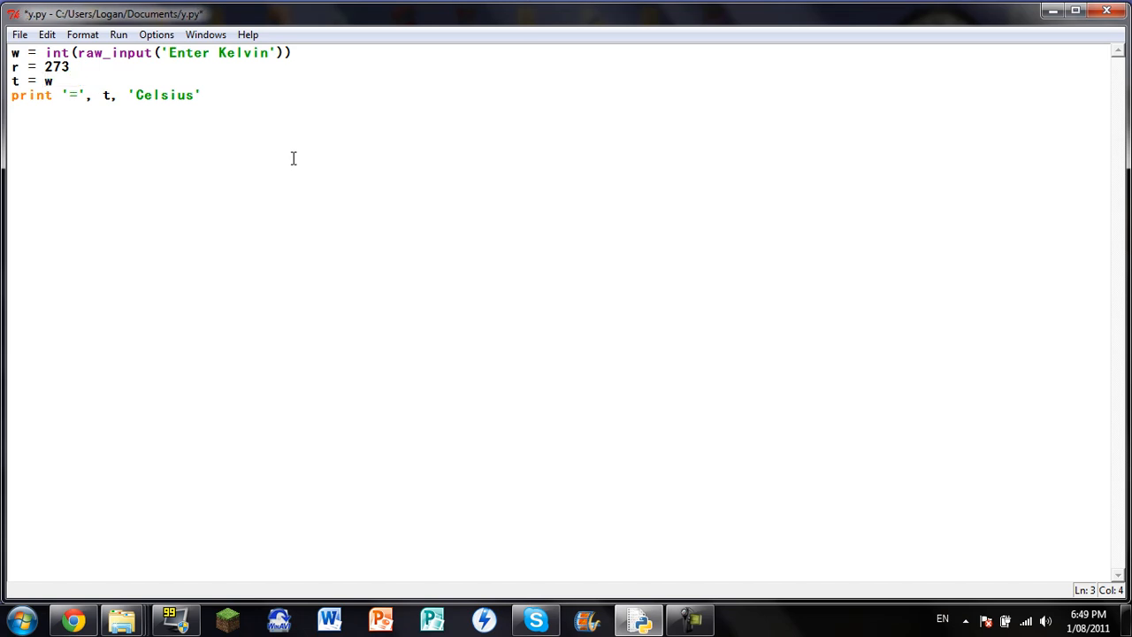
Make line 3 read t = w - r, run it and enter 274 so the shell prints '= 1 Celsius'.
type("-")
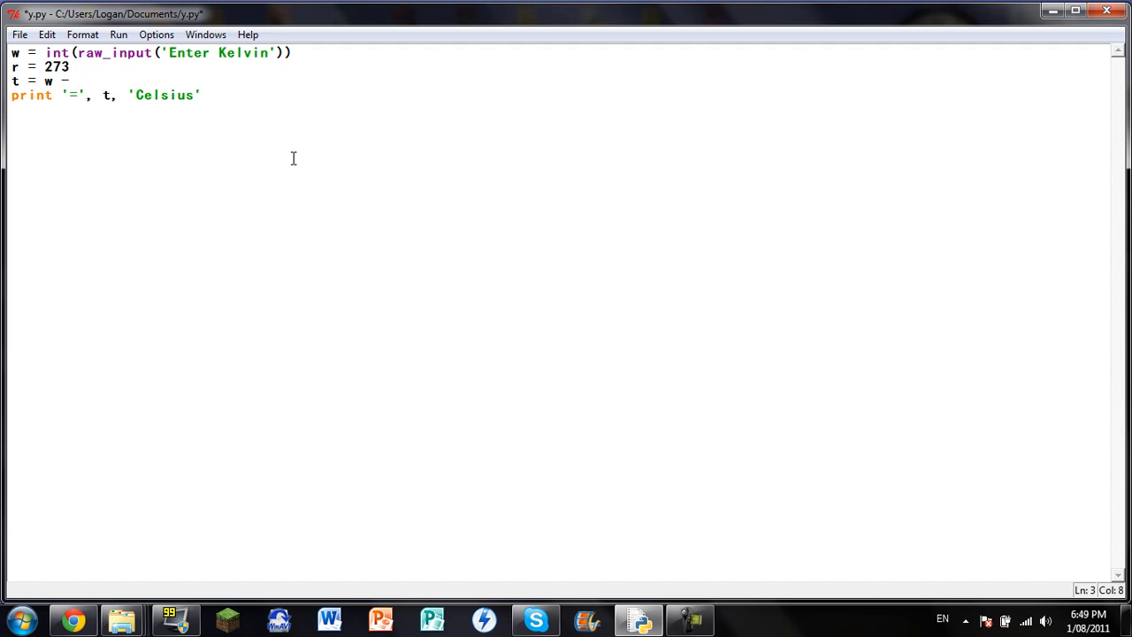
type("r")
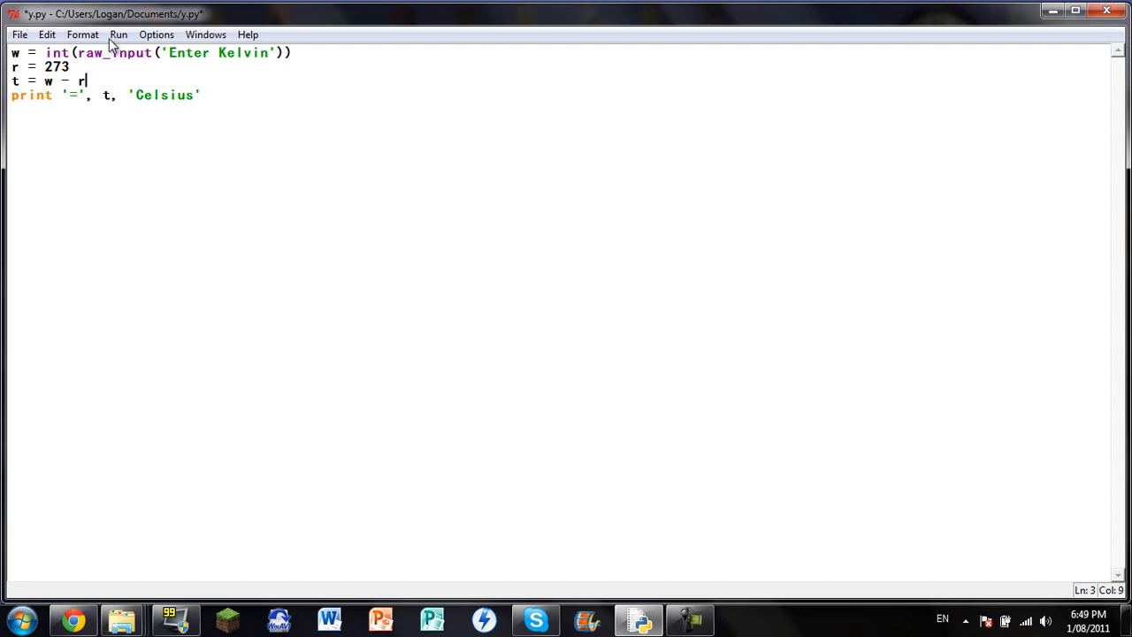
left_click(117, 36)
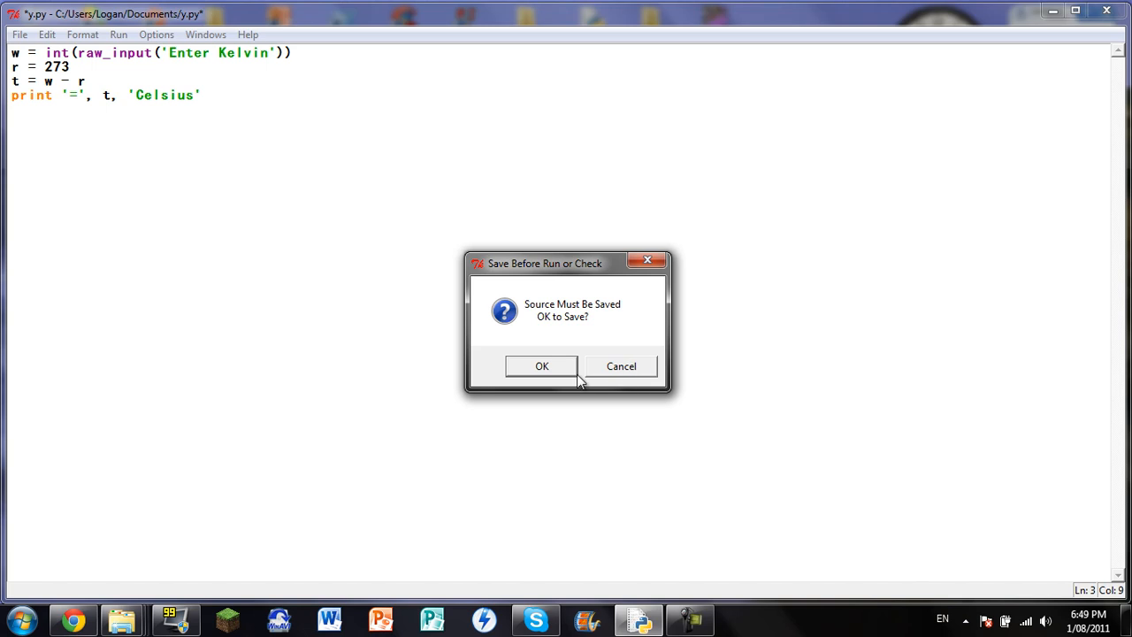
left_click(541, 366)
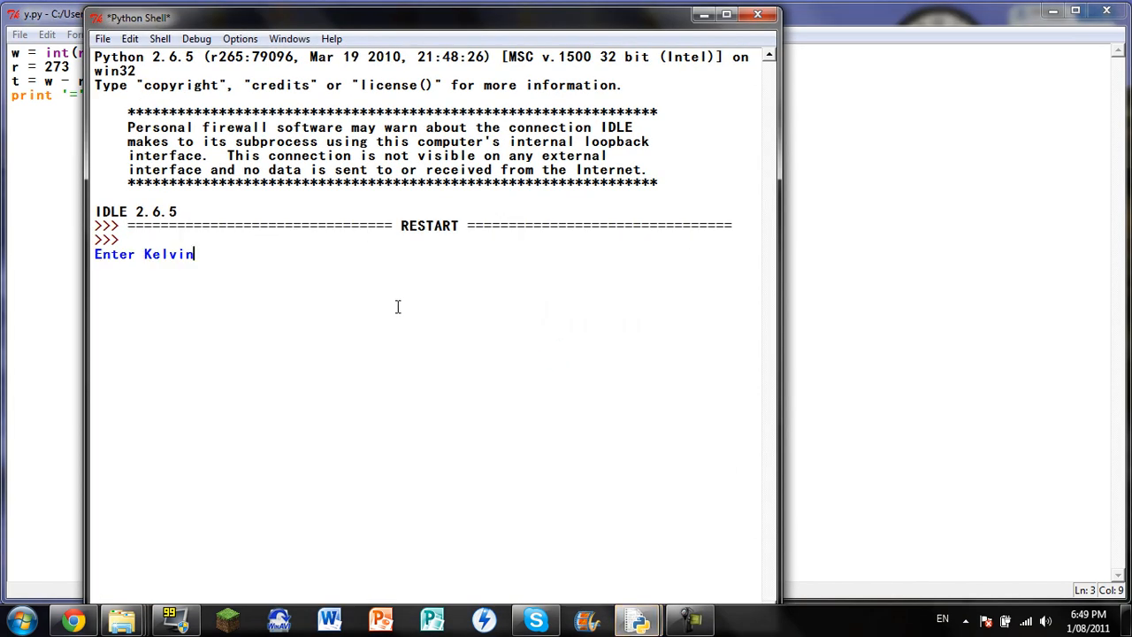
type("27")
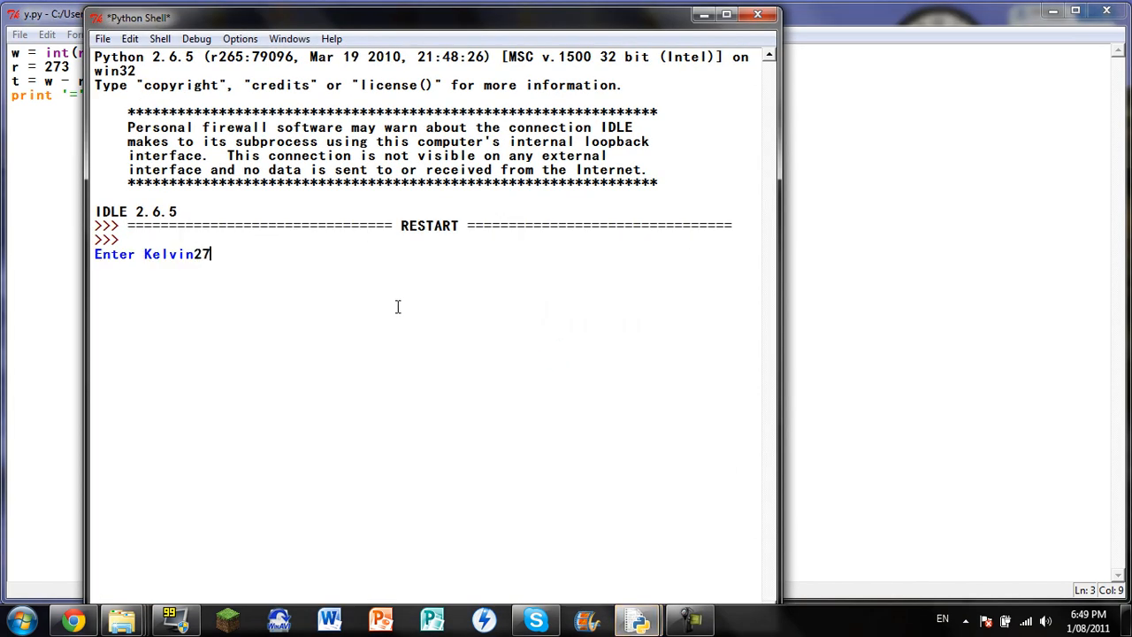
key("Return")
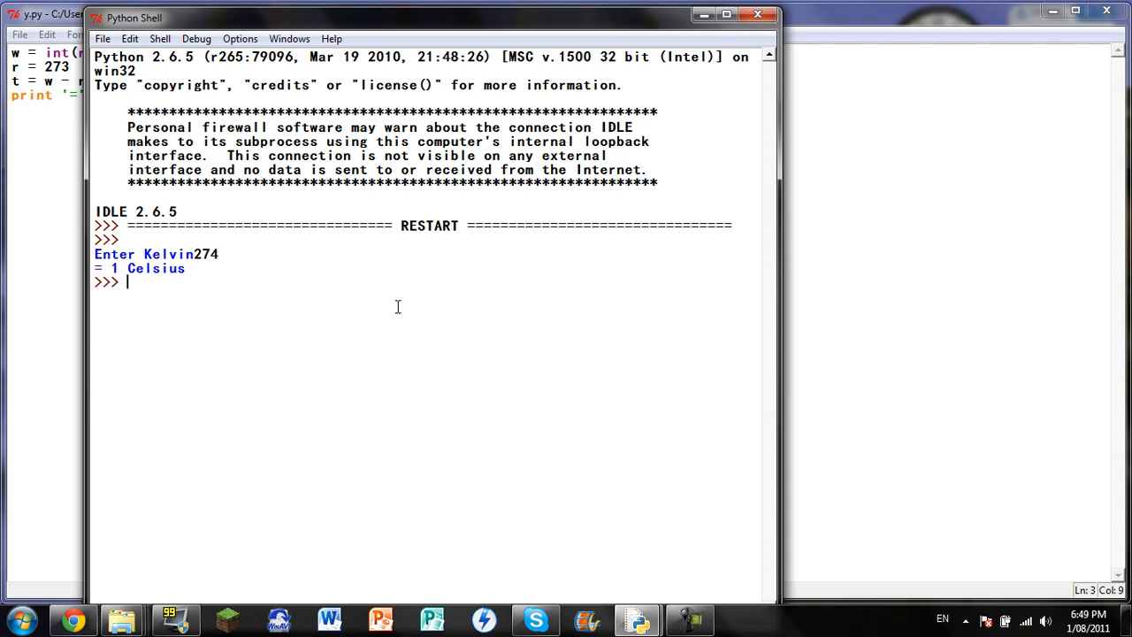
mouse_move(746, 65)
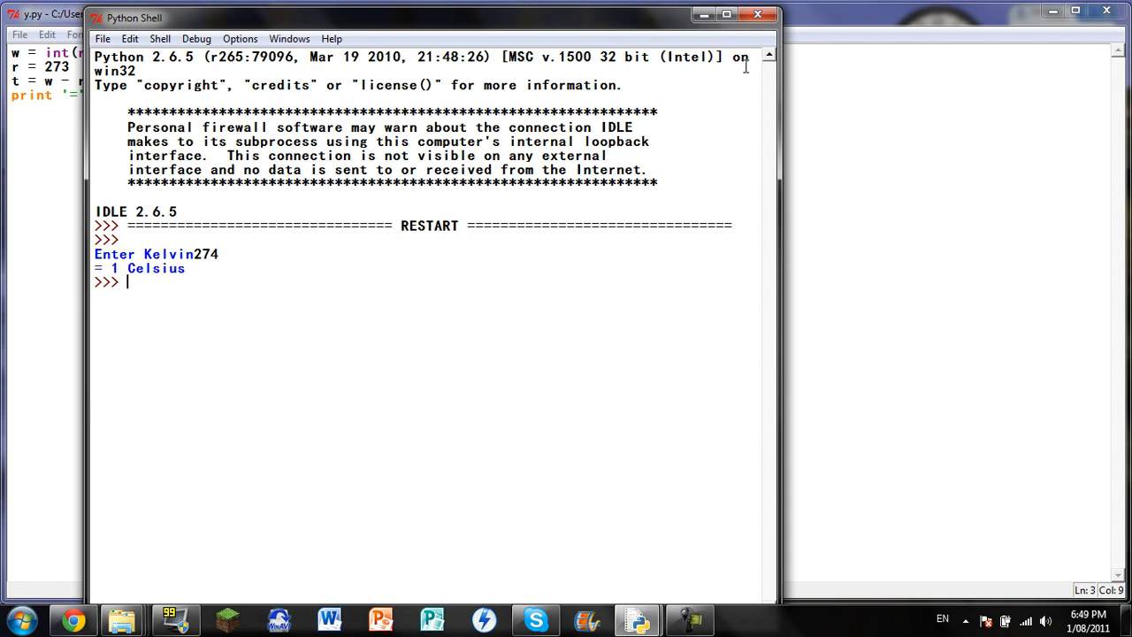
mouse_move(757, 16)
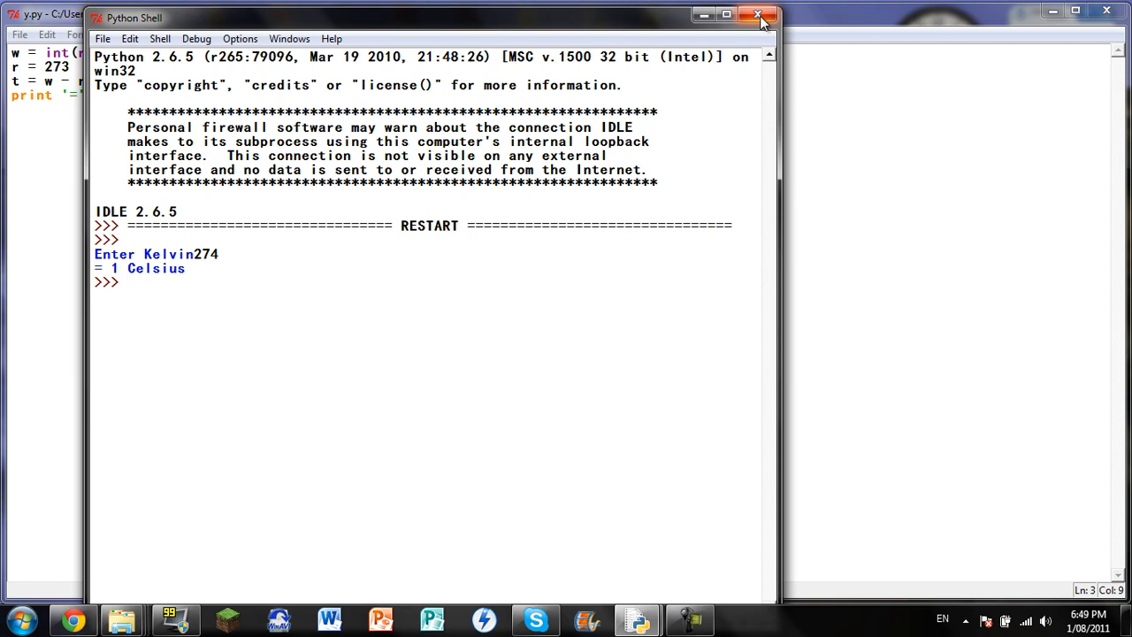
Close the Python Shell window, leaving the finished y.py script in the editor.
left_click(757, 14)
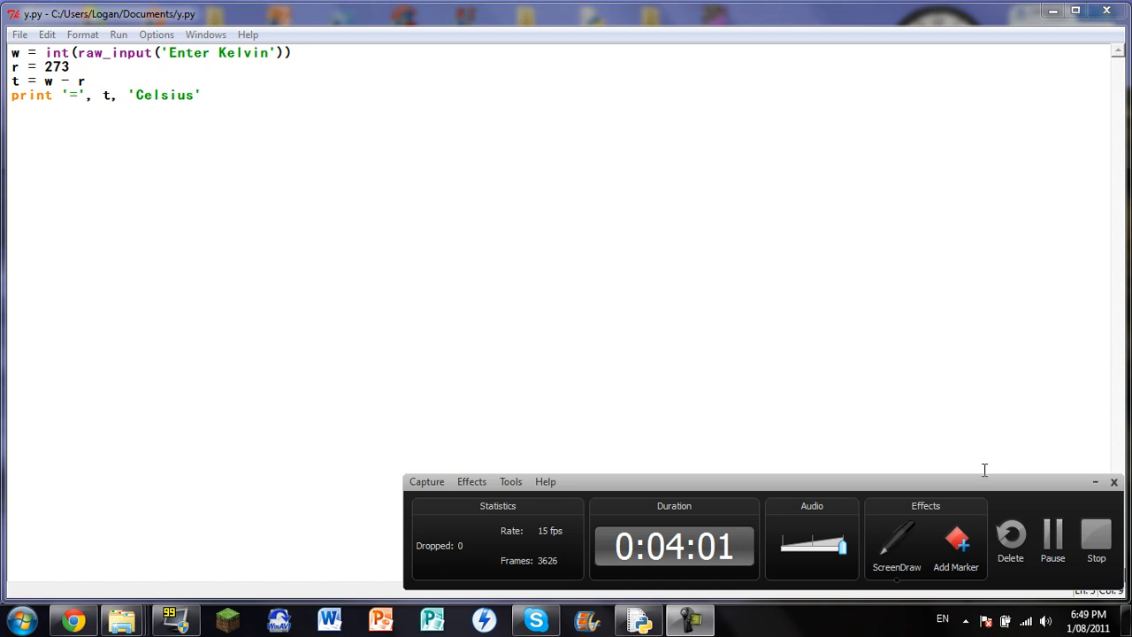
mouse_move(1062, 506)
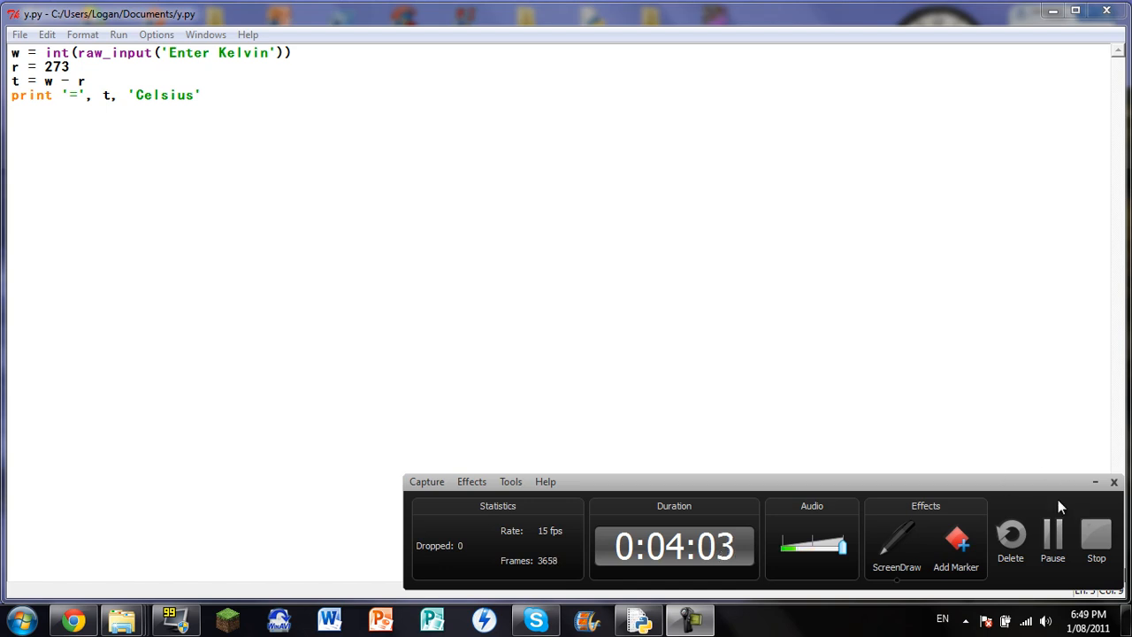